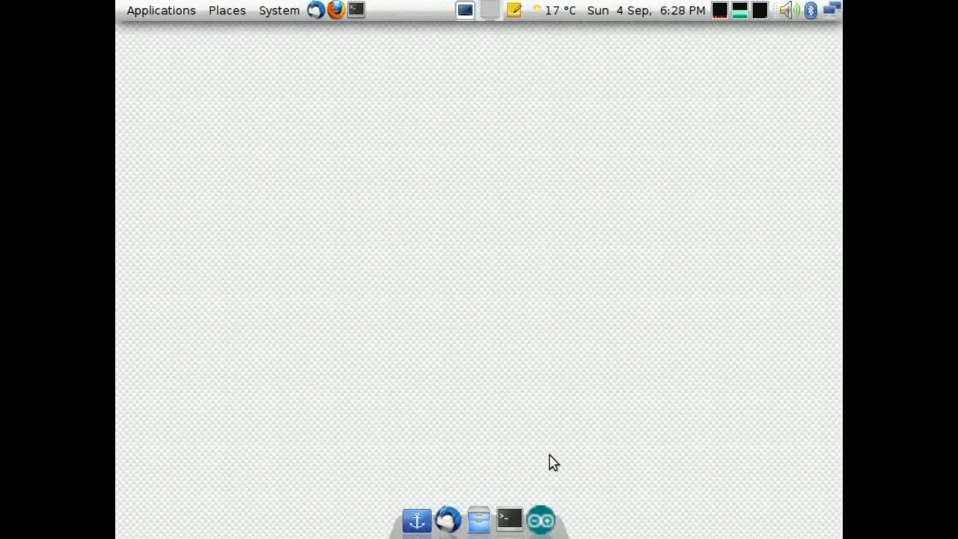
Launch Arduino IDE with the AA_Battery_tester_for_GNUPlot sketch and scroll through its includes and variables.
{"action": "left_click", "coordinate": [543, 520]}
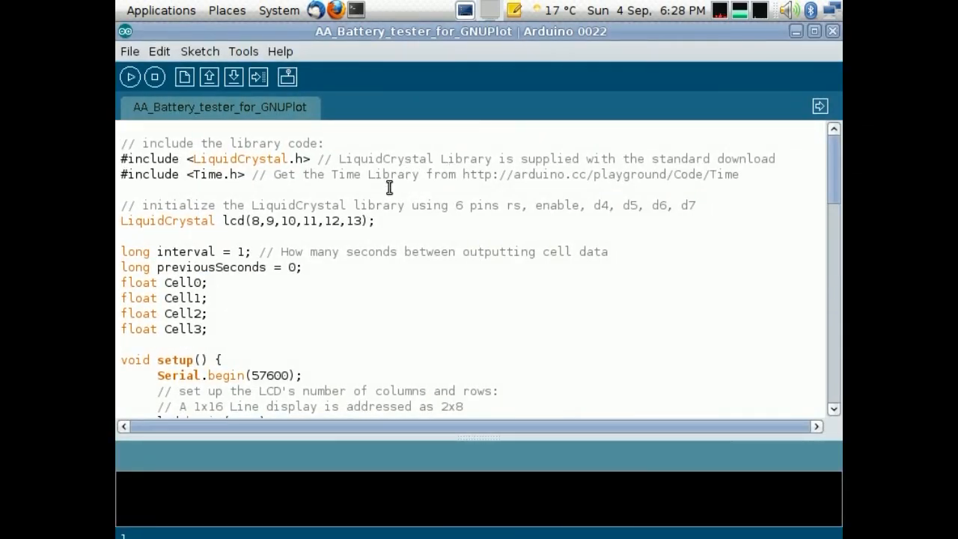
{"action": "scroll", "scroll_direction": "down", "scroll_amount": 3}
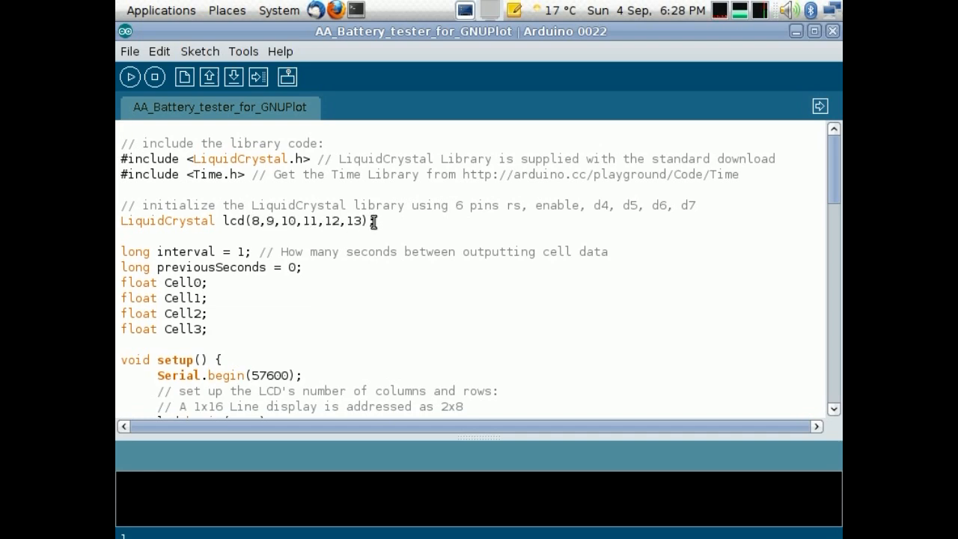
{"action": "scroll", "scroll_direction": "down", "scroll_amount": 3}
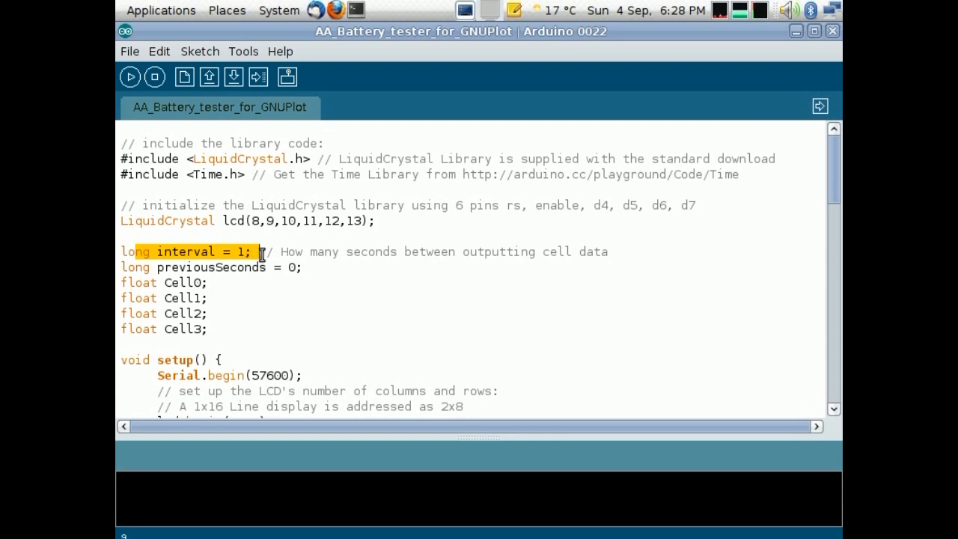
{"action": "mouse_move", "coordinate": [213, 252]}
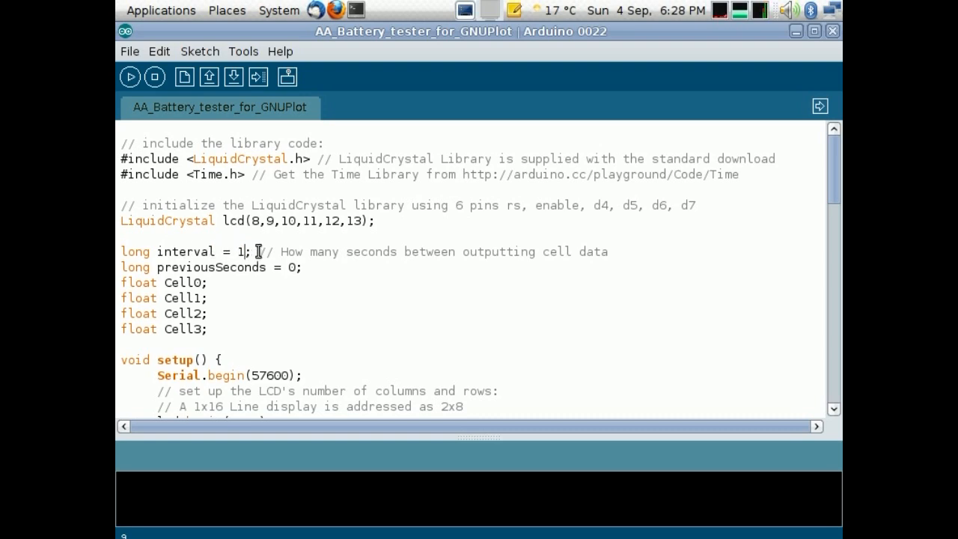
Replace the interval value 1 with 60 seconds, then review the loop code.
{"action": "key", "text": "BackSpace"}
{"action": "type", "text": "60"}
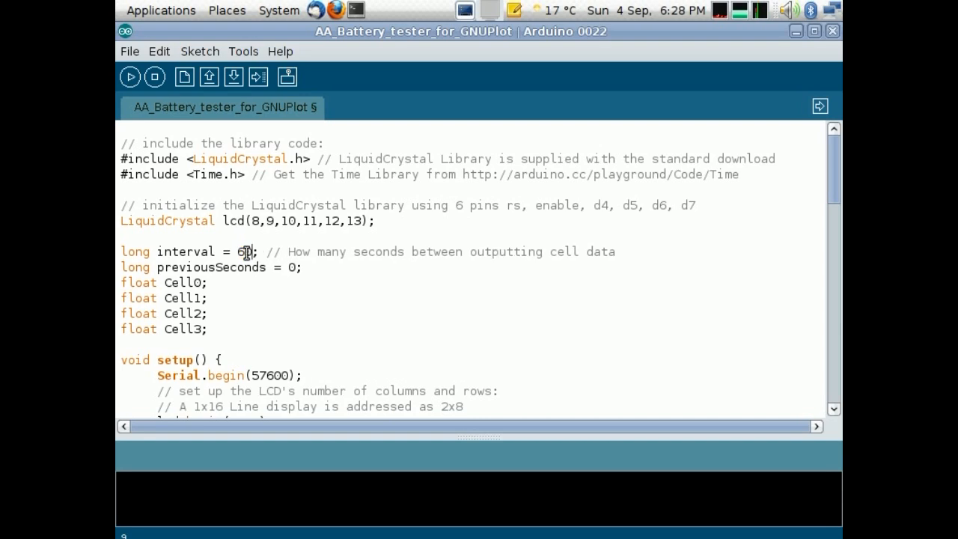
{"action": "scroll", "scroll_direction": "down", "scroll_amount": 3}
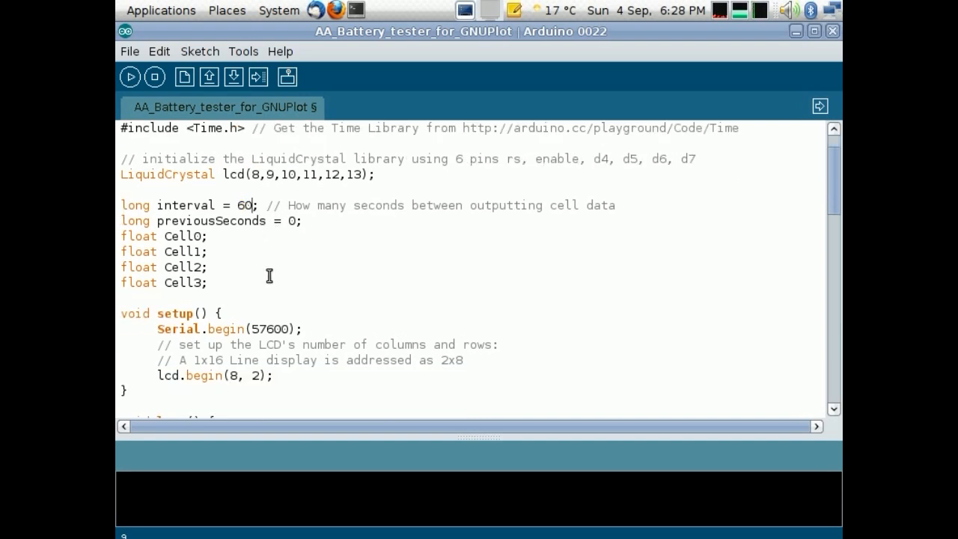
{"action": "scroll", "scroll_direction": "down", "scroll_amount": 3}
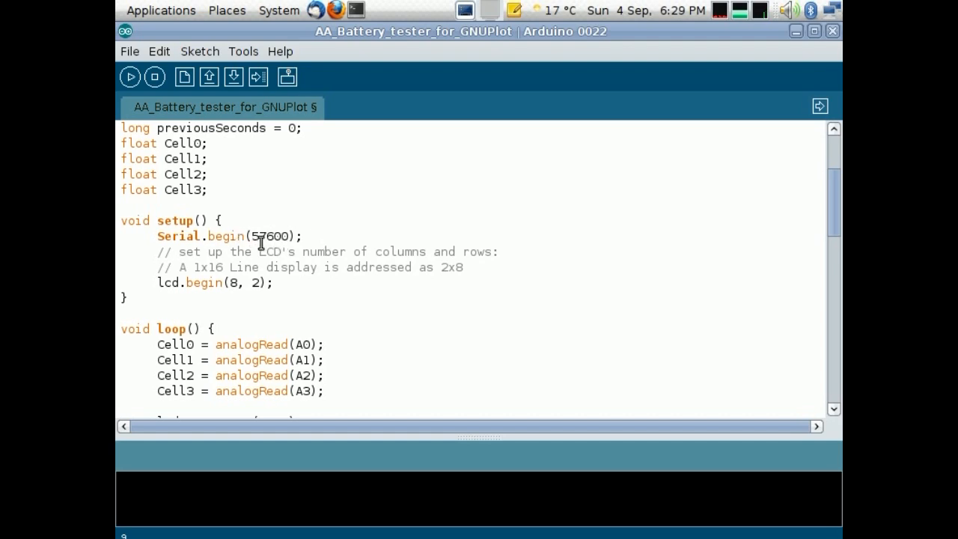
{"action": "scroll", "scroll_direction": "down", "scroll_amount": 3}
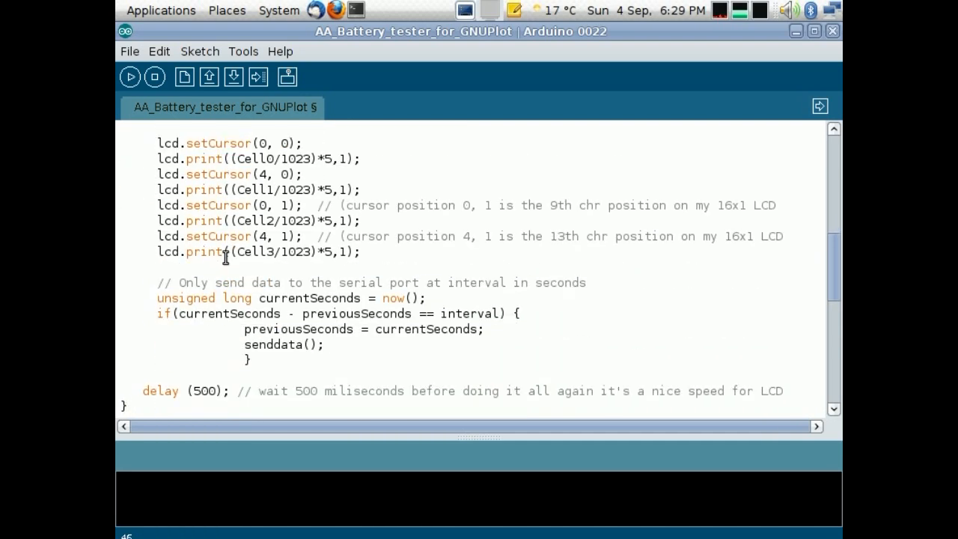
{"action": "mouse_move", "coordinate": [336, 300]}
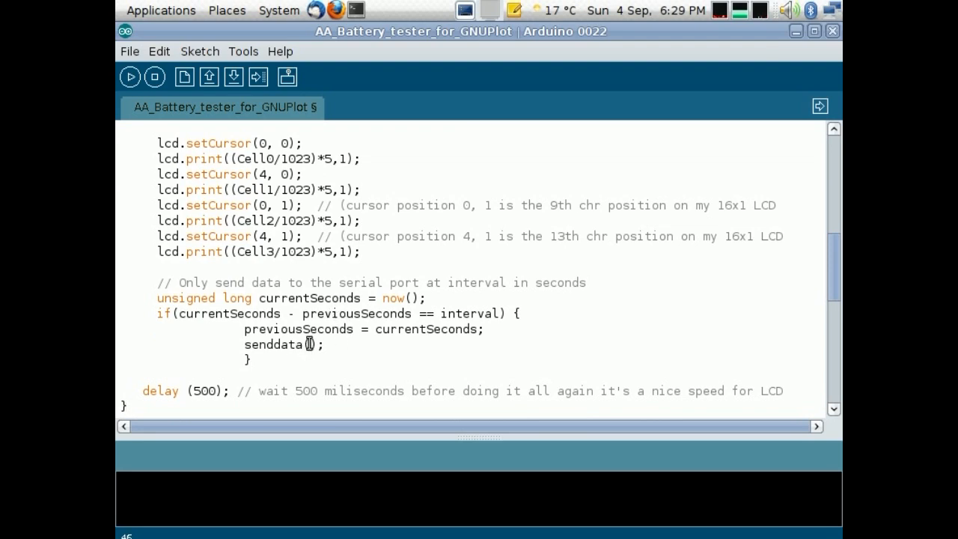
{"action": "mouse_move", "coordinate": [311, 292]}
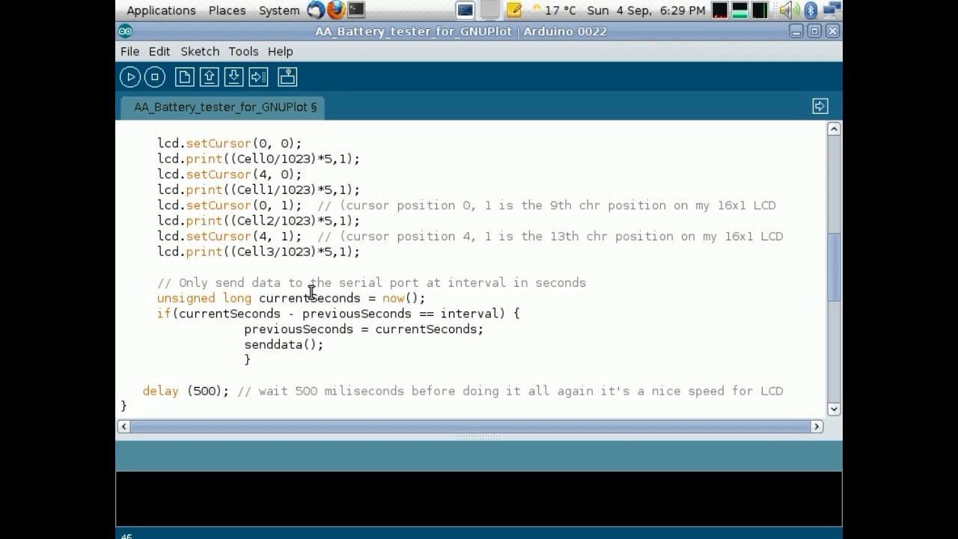
{"action": "mouse_move", "coordinate": [410, 312]}
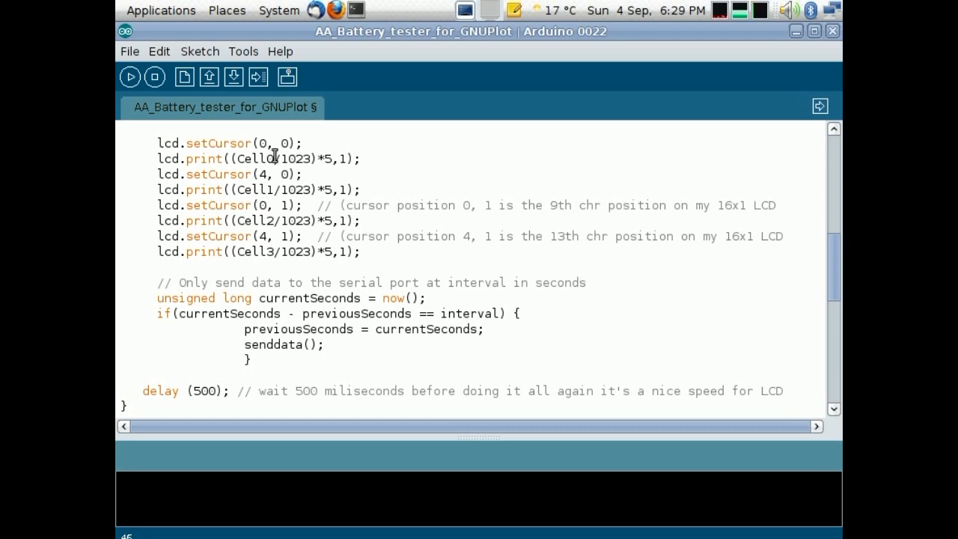
{"action": "mouse_move", "coordinate": [314, 284]}
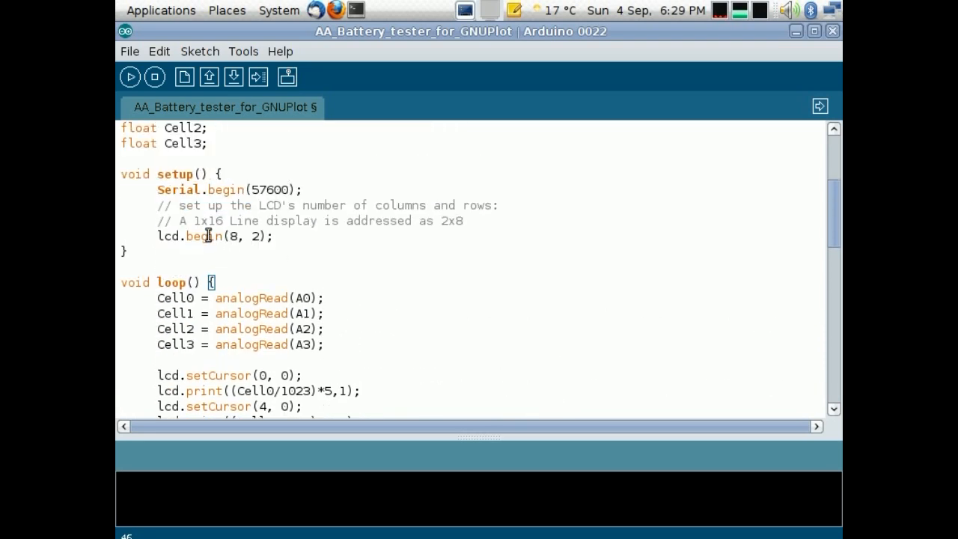
{"action": "scroll", "scroll_direction": "down", "scroll_amount": 3}
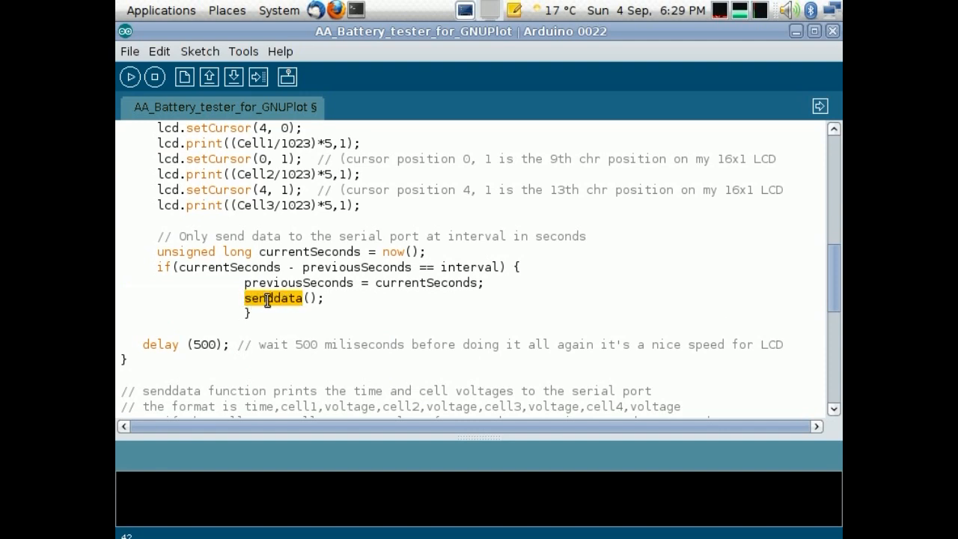
{"action": "scroll", "scroll_direction": "down", "scroll_amount": 3}
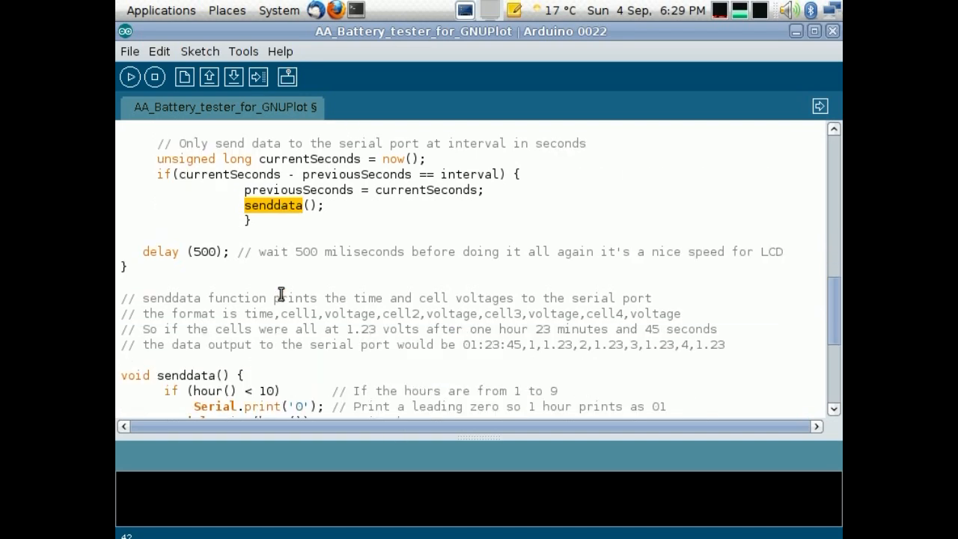
{"action": "scroll", "scroll_direction": "down", "scroll_amount": 3}
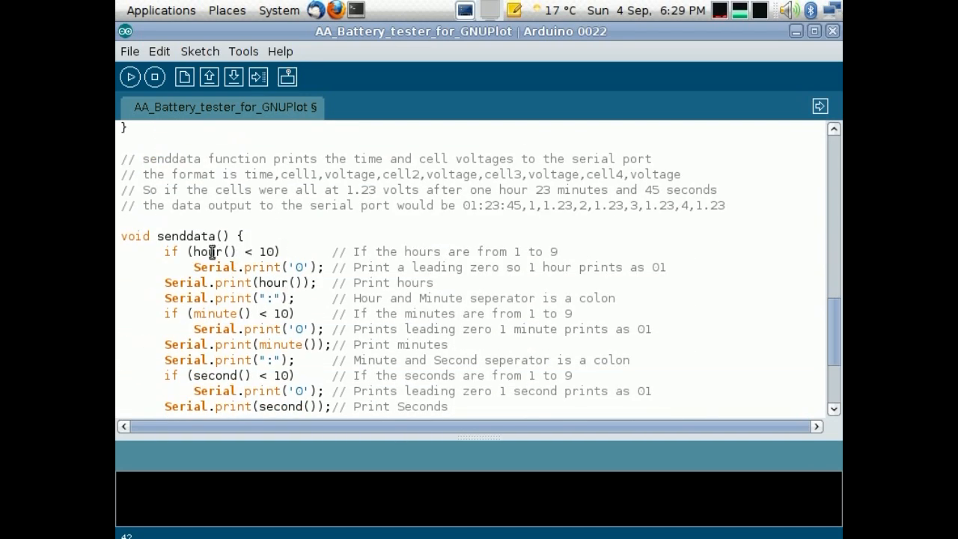
{"action": "scroll", "scroll_direction": "down", "scroll_amount": 3}
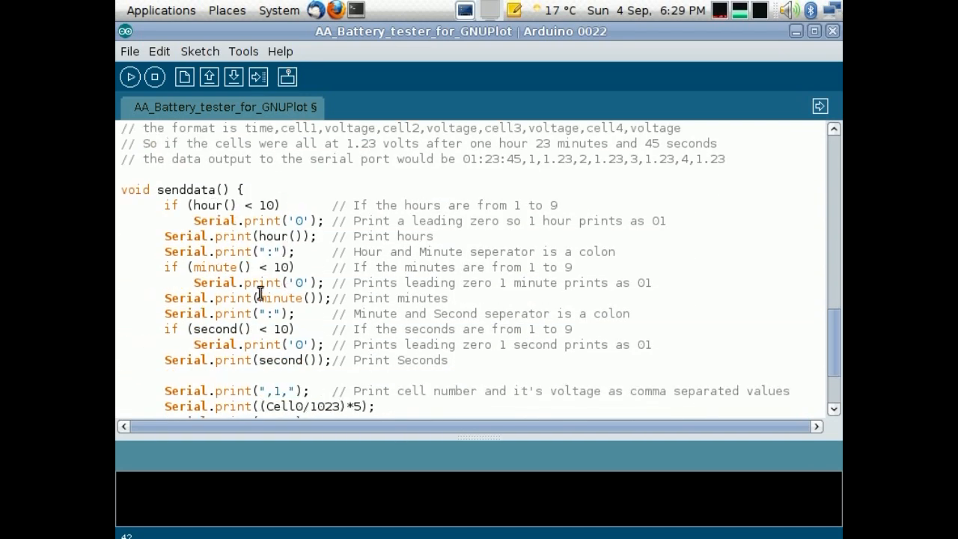
{"action": "mouse_move", "coordinate": [264, 266]}
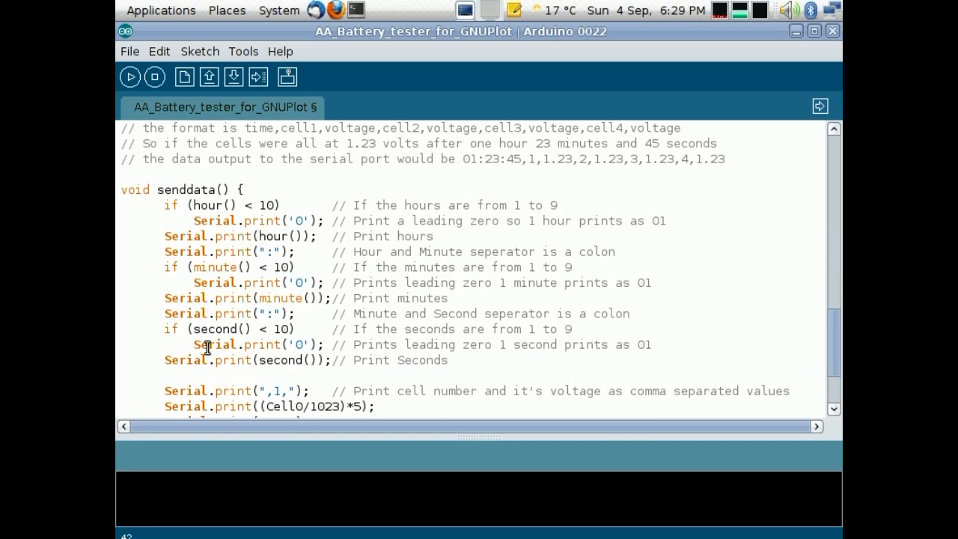
{"action": "mouse_move", "coordinate": [249, 345]}
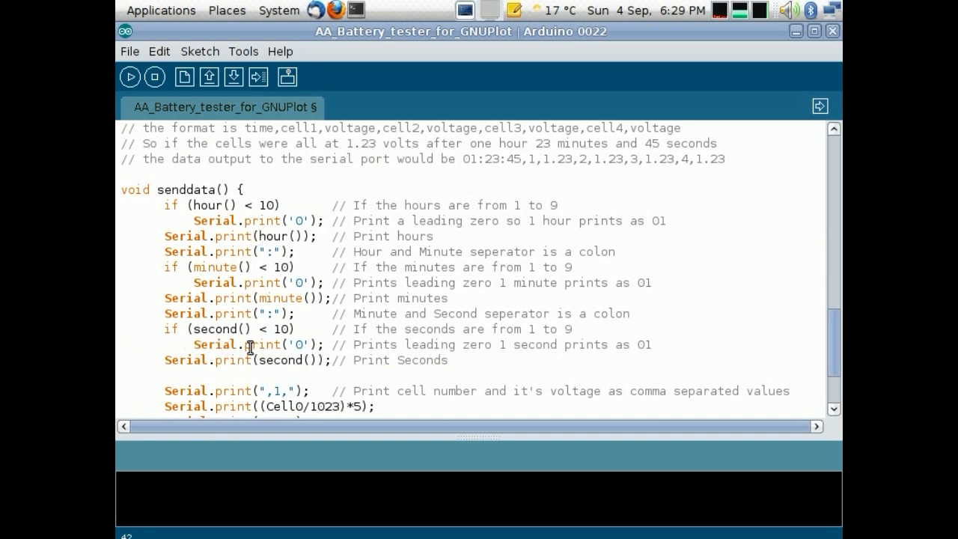
{"action": "scroll", "scroll_direction": "down", "scroll_amount": 3}
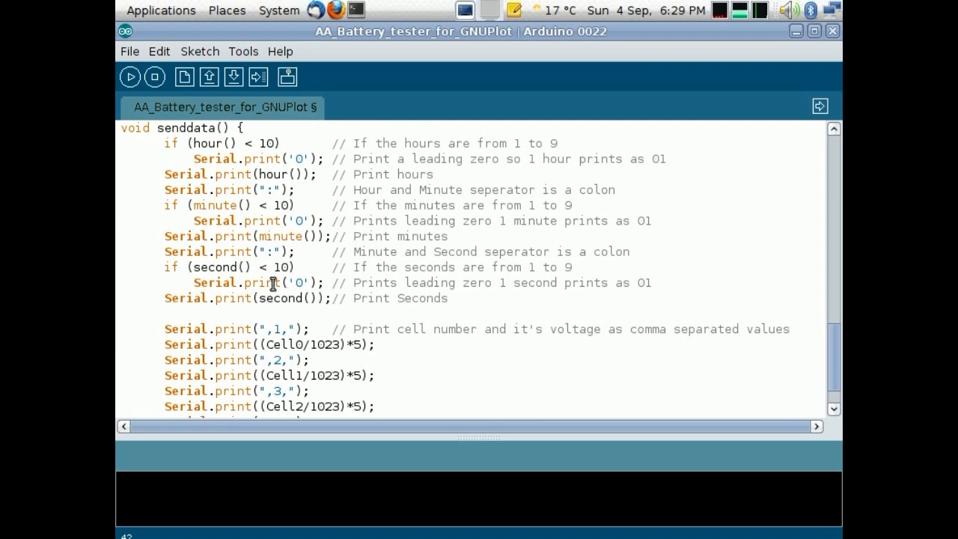
{"action": "scroll", "scroll_direction": "down", "scroll_amount": 3}
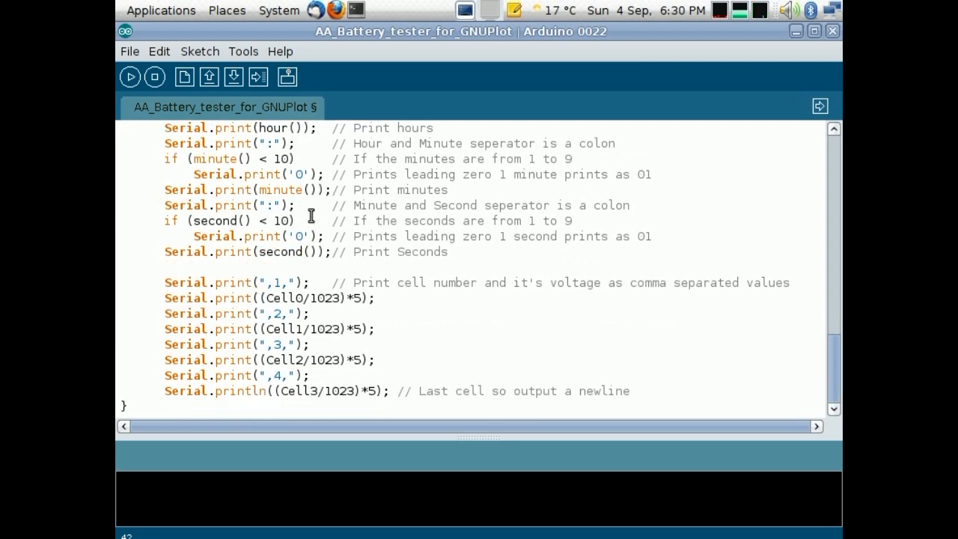
{"action": "mouse_move", "coordinate": [415, 295]}
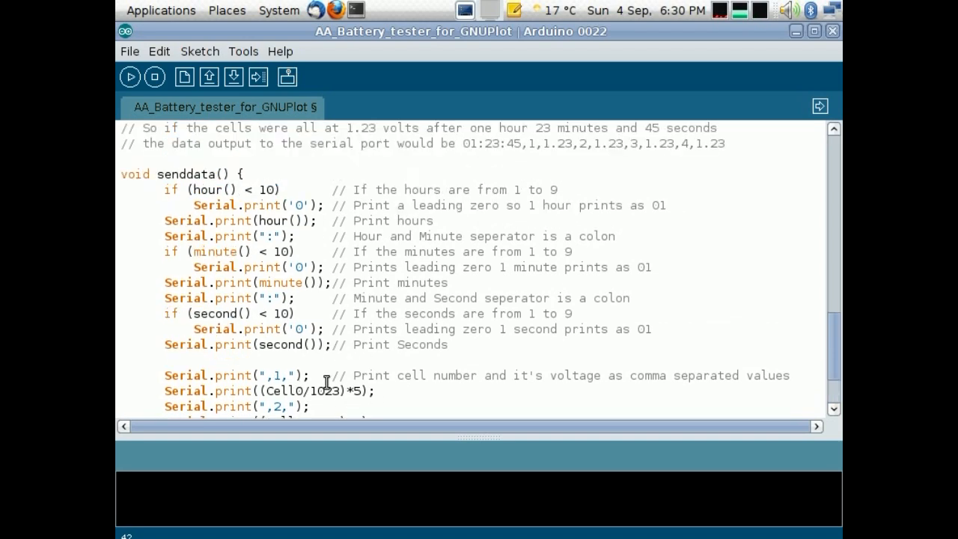
{"action": "scroll", "scroll_direction": "down", "scroll_amount": 3}
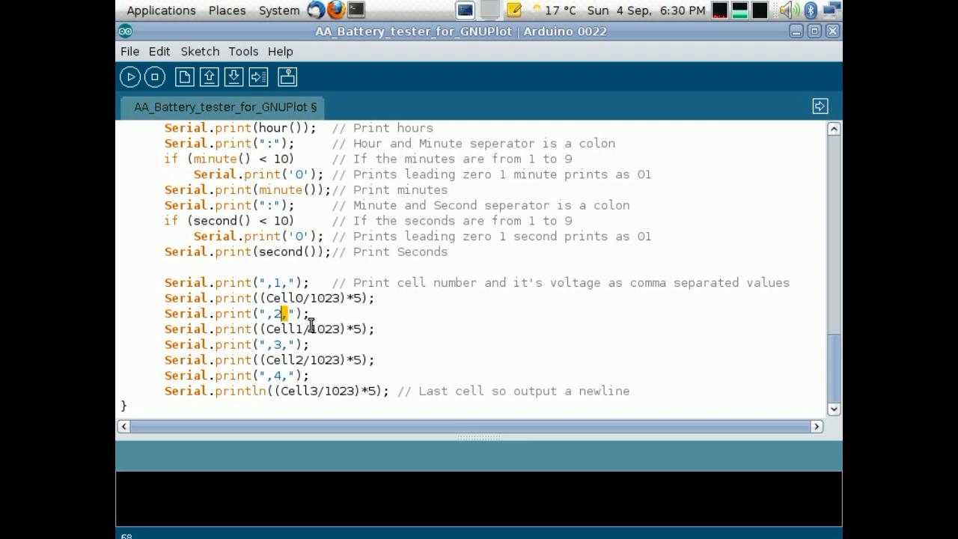
{"action": "mouse_move", "coordinate": [319, 319]}
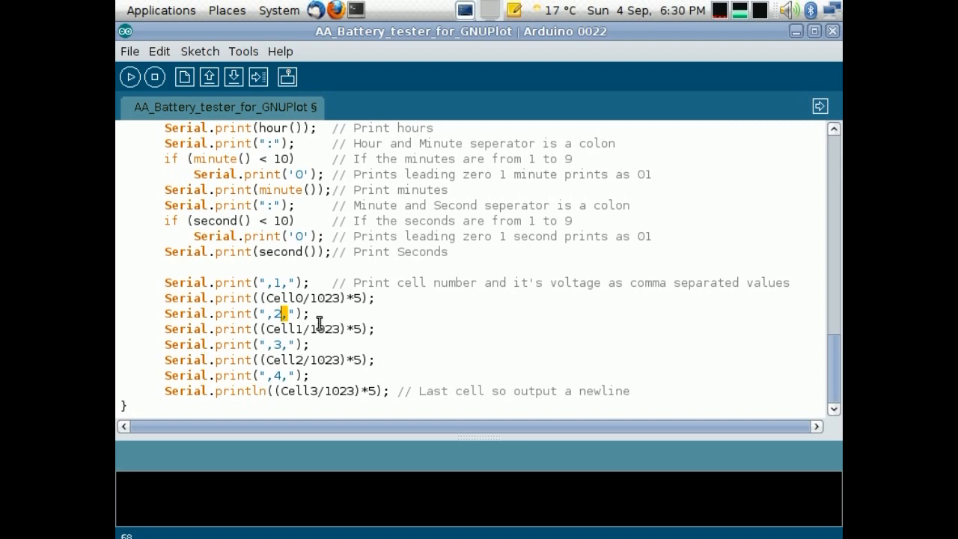
{"action": "mouse_move", "coordinate": [390, 282]}
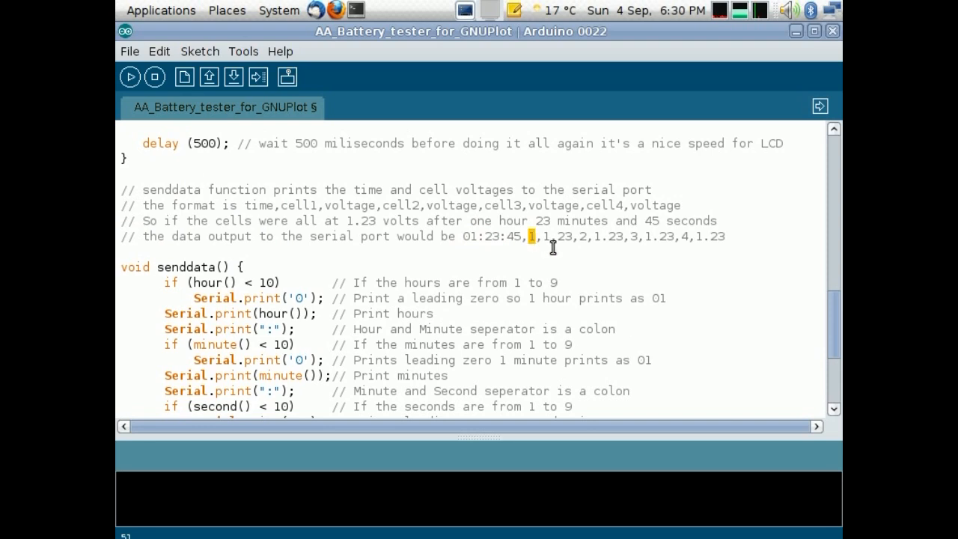
{"action": "double_click", "coordinate": [558, 236]}
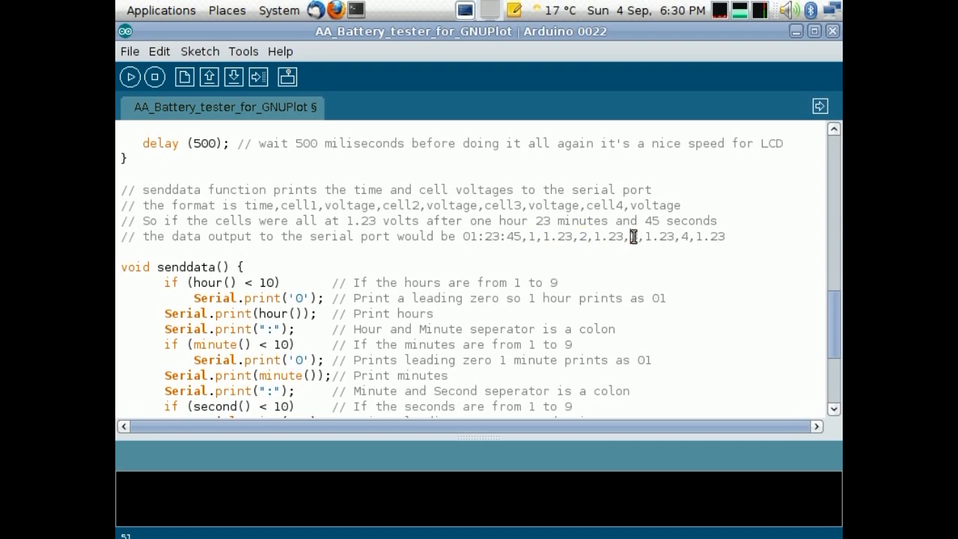
{"action": "double_click", "coordinate": [686, 236]}
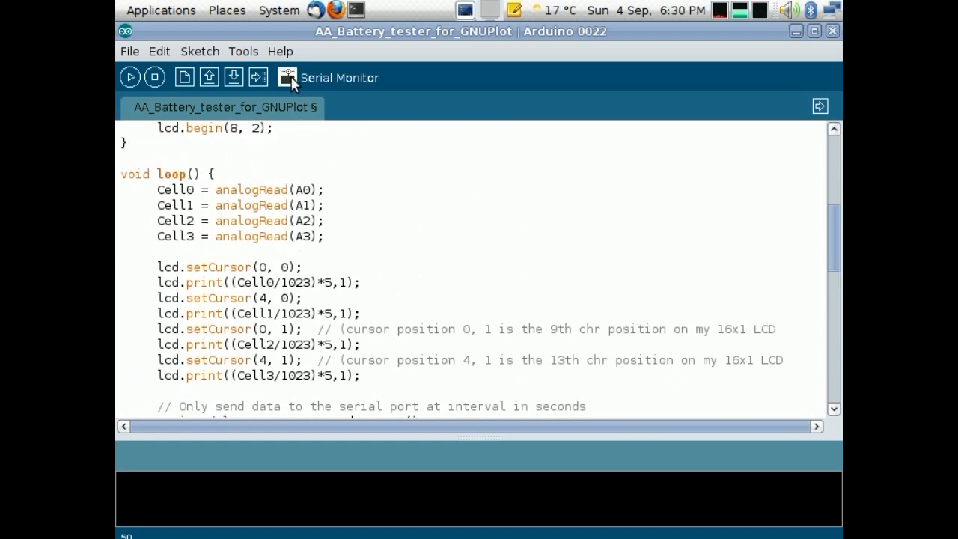
View live serial cell voltages, close Arduino IDE answering the save prompt, and open Public.
{"action": "left_click", "coordinate": [287, 77]}
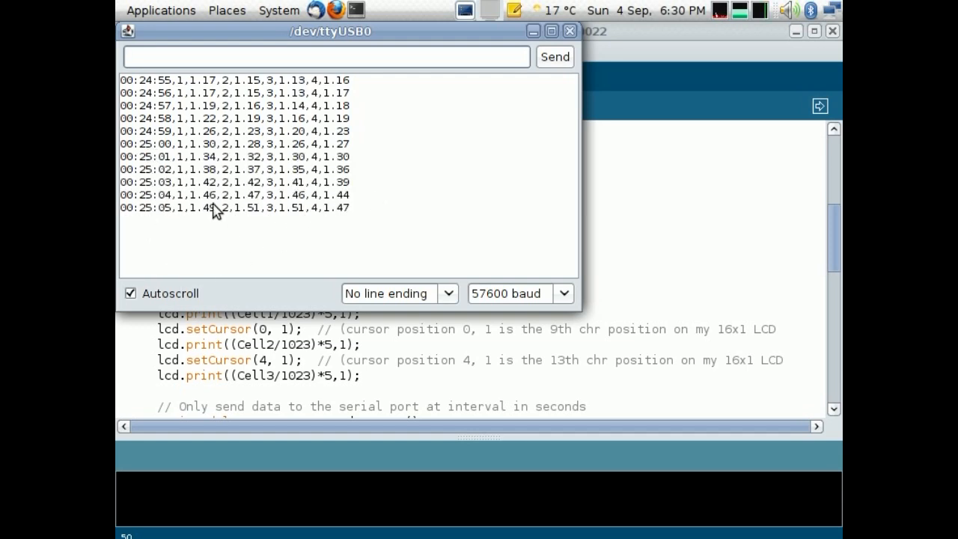
{"action": "mouse_move", "coordinate": [263, 254]}
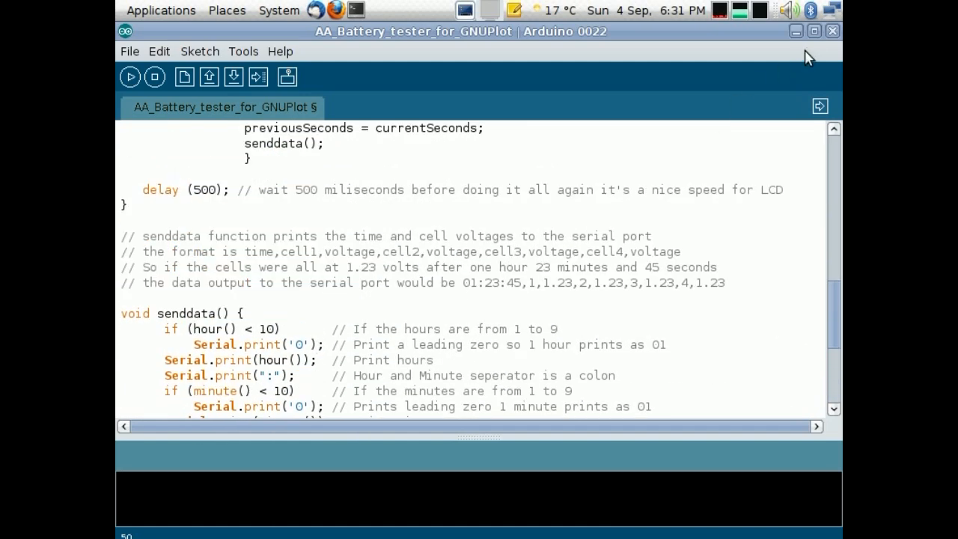
{"action": "left_click", "coordinate": [830, 31]}
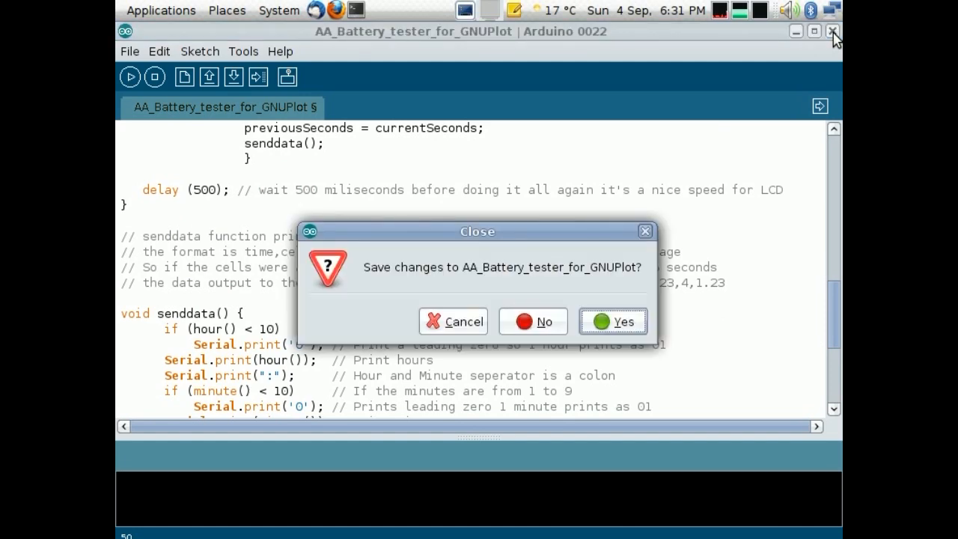
{"action": "left_click", "coordinate": [533, 321]}
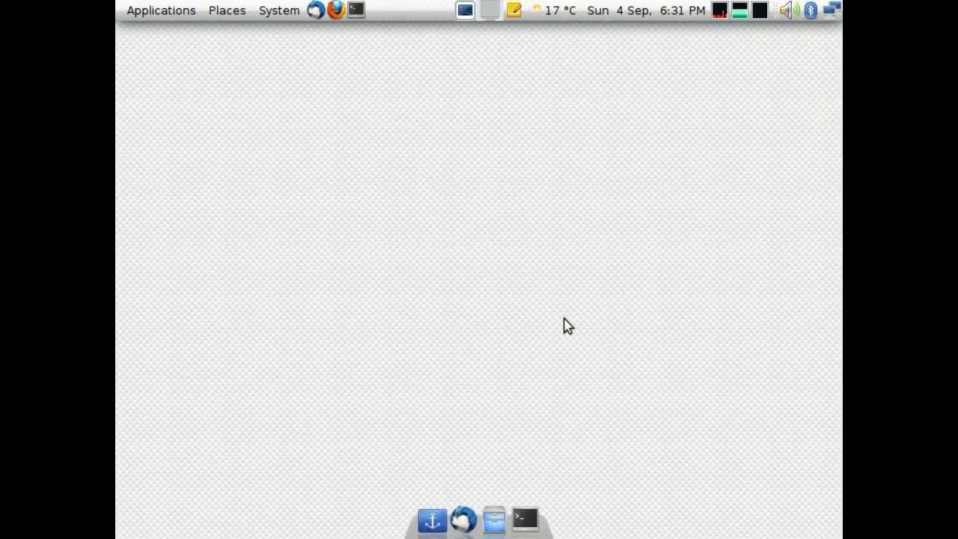
{"action": "left_click", "coordinate": [492, 514]}
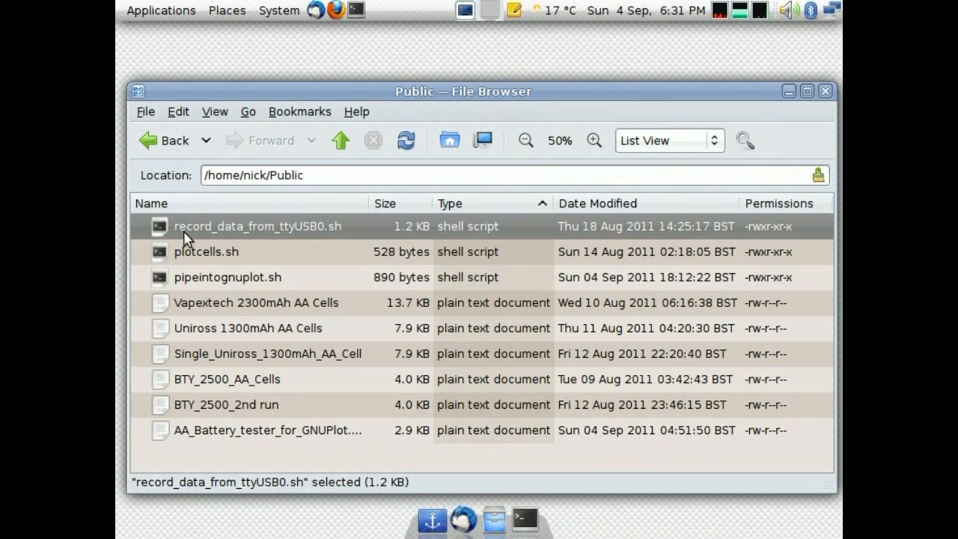
{"action": "mouse_move", "coordinate": [323, 235]}
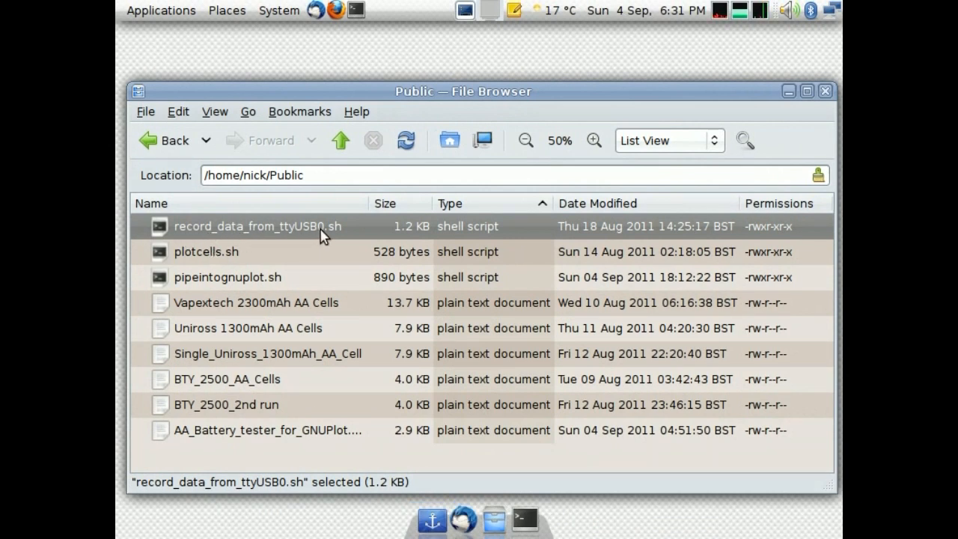
{"action": "mouse_move", "coordinate": [286, 234]}
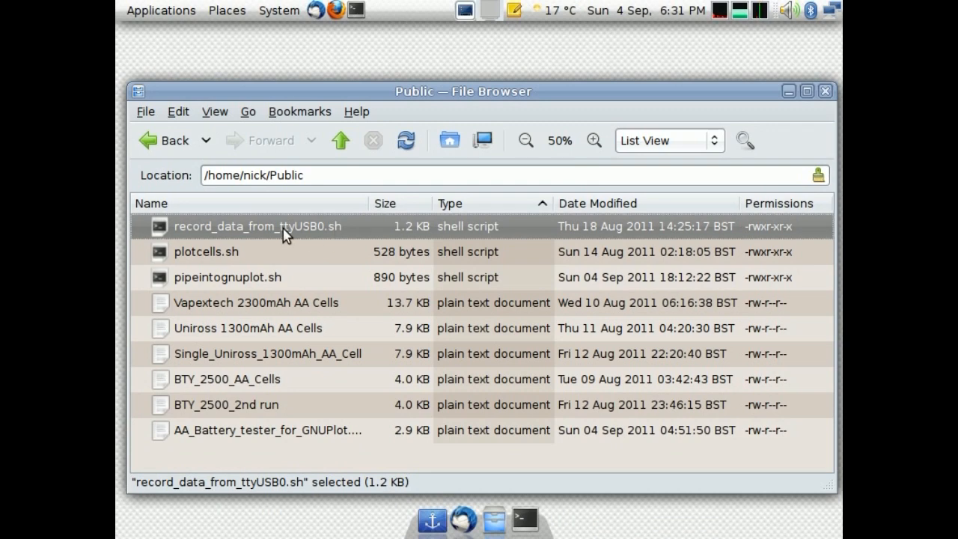
Open record_data_from_ttyUSB0.sh from the Public folder in gedit.
{"action": "double_click", "coordinate": [258, 226]}
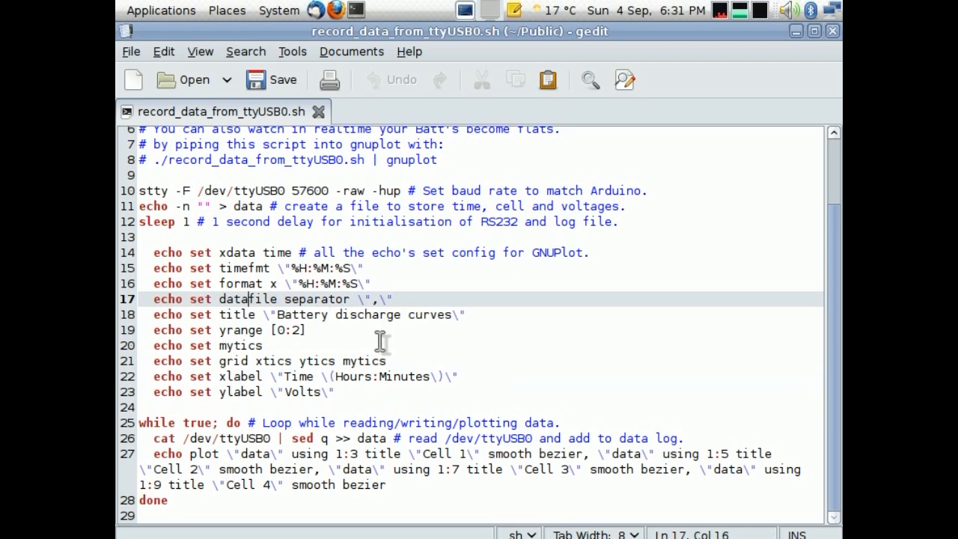
{"action": "mouse_move", "coordinate": [348, 283]}
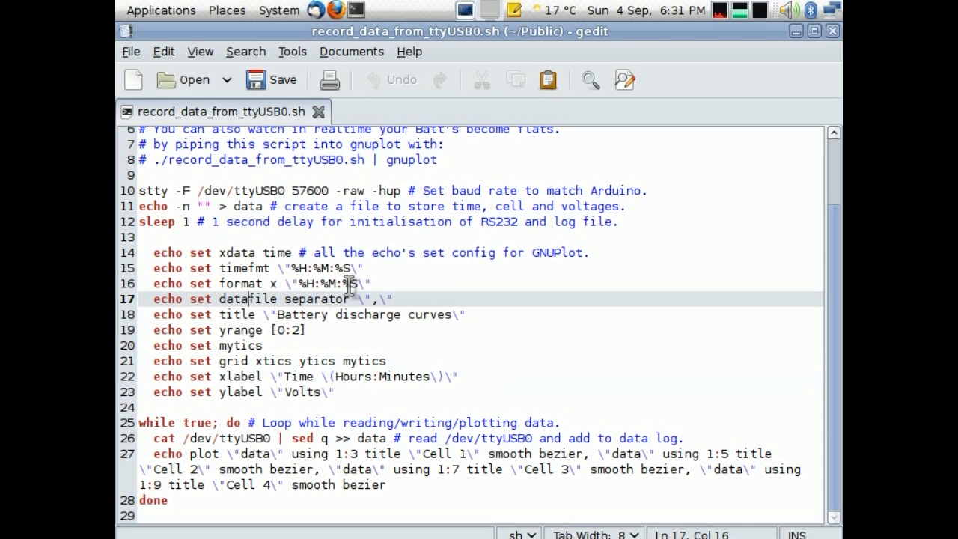
Review the script's x-axis seconds format, then browse the Public folder's scripts.
{"action": "left_click", "coordinate": [337, 267]}
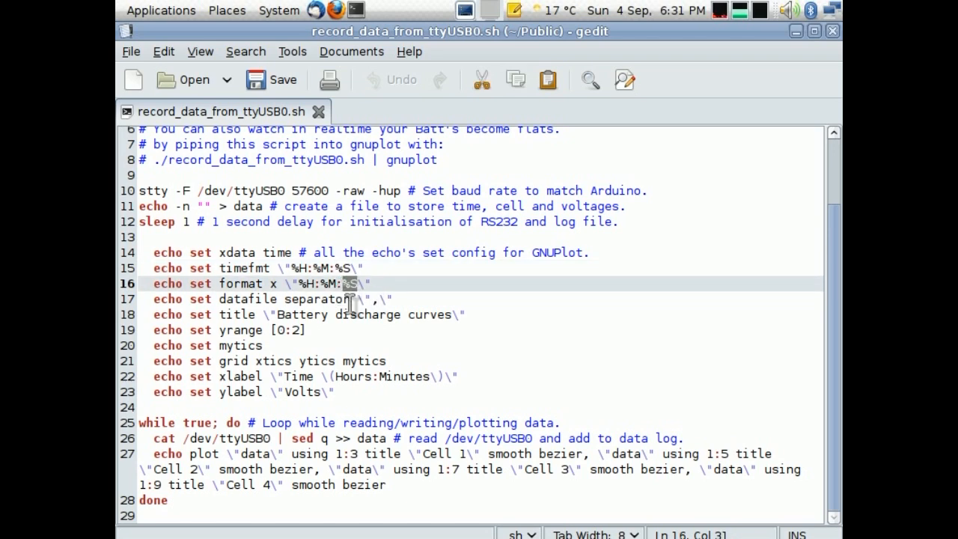
{"action": "mouse_move", "coordinate": [325, 306]}
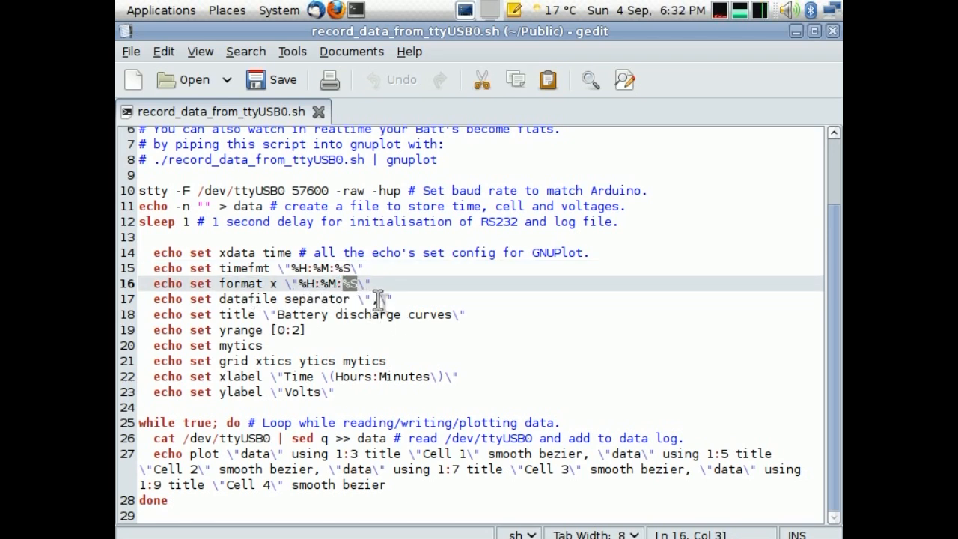
{"action": "mouse_move", "coordinate": [264, 314]}
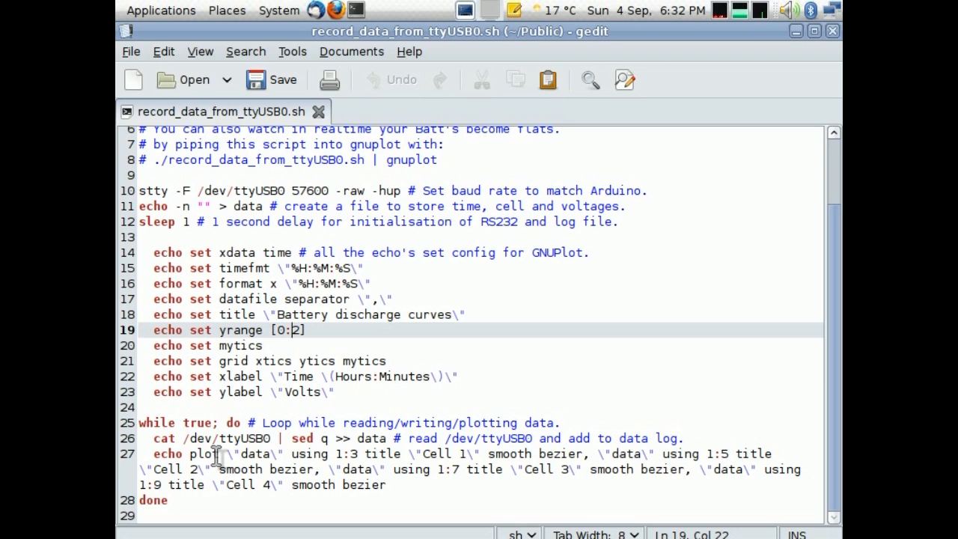
{"action": "mouse_move", "coordinate": [273, 498]}
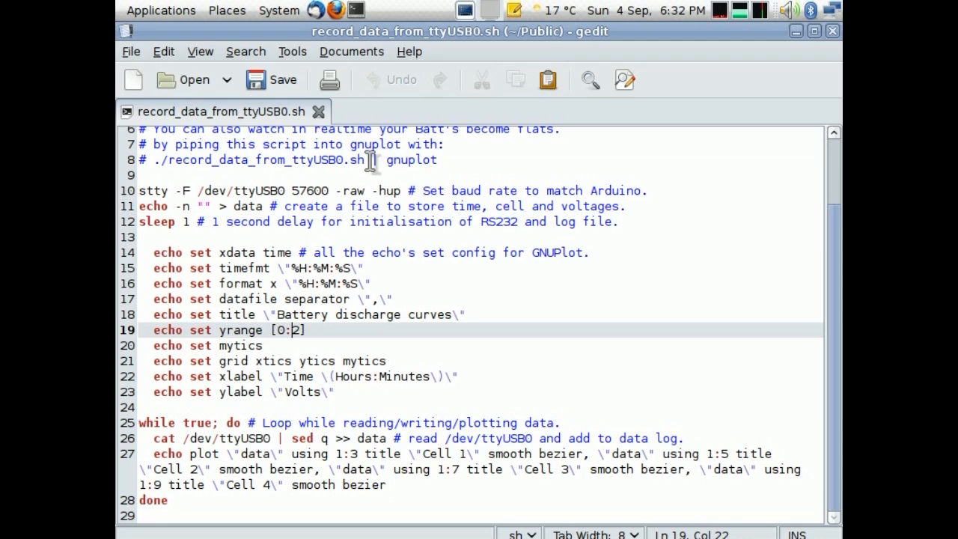
{"action": "mouse_move", "coordinate": [469, 221]}
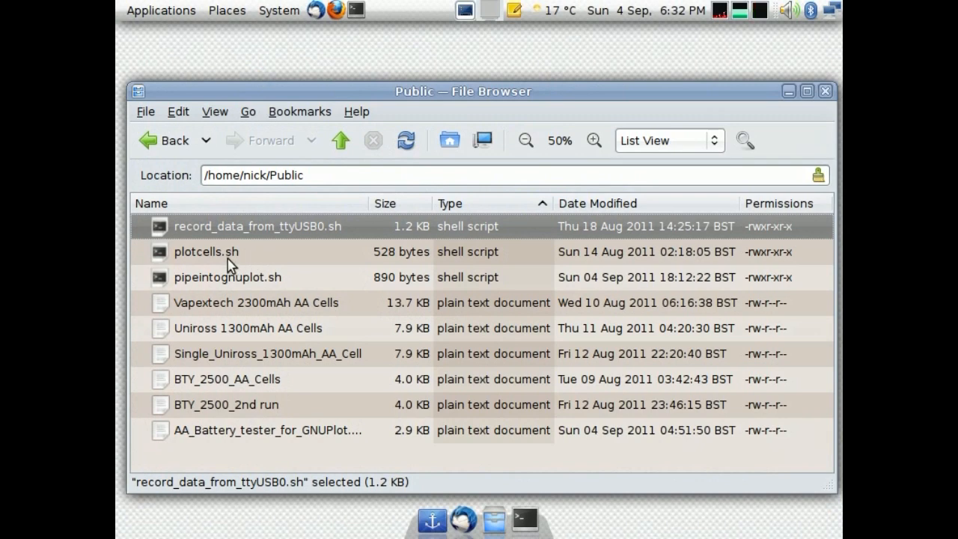
{"action": "left_click", "coordinate": [206, 251]}
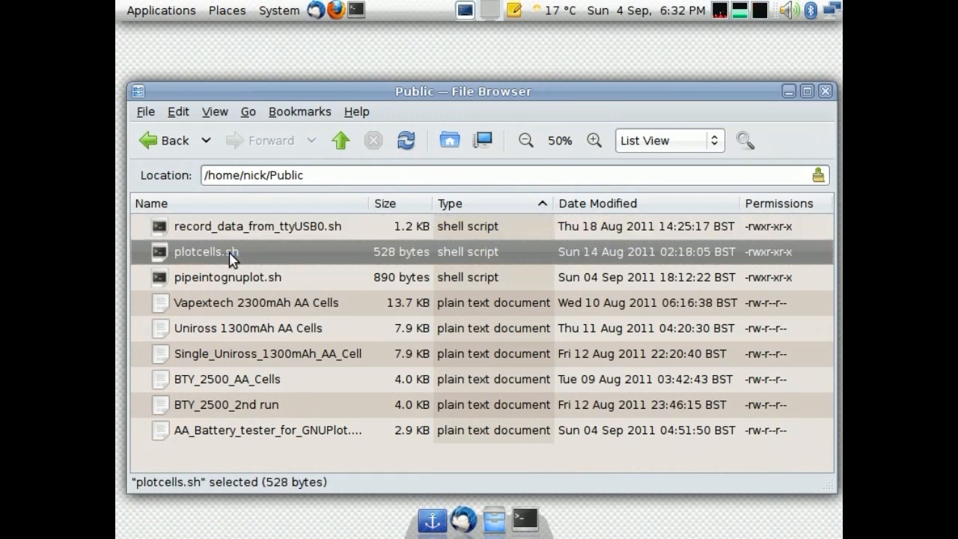
{"action": "mouse_move", "coordinate": [315, 326]}
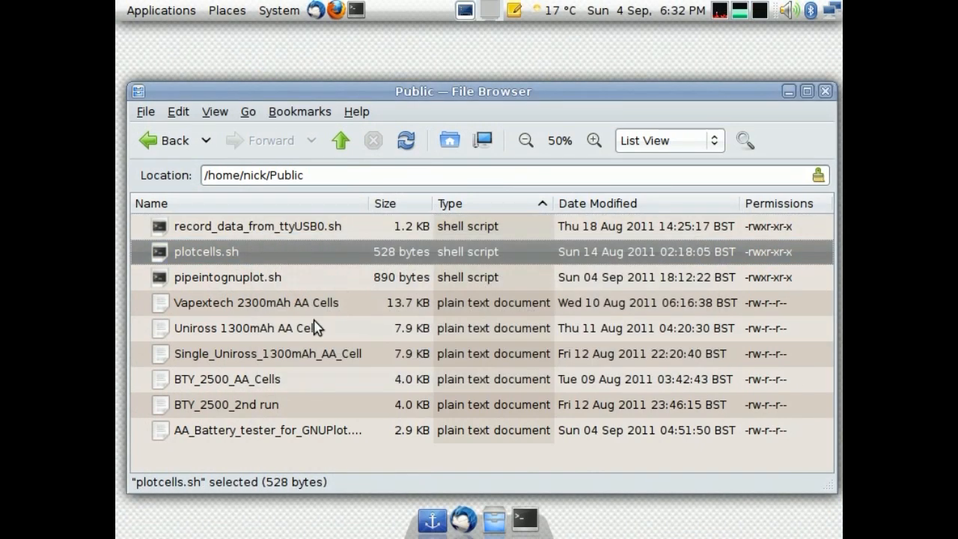
{"action": "mouse_move", "coordinate": [215, 281]}
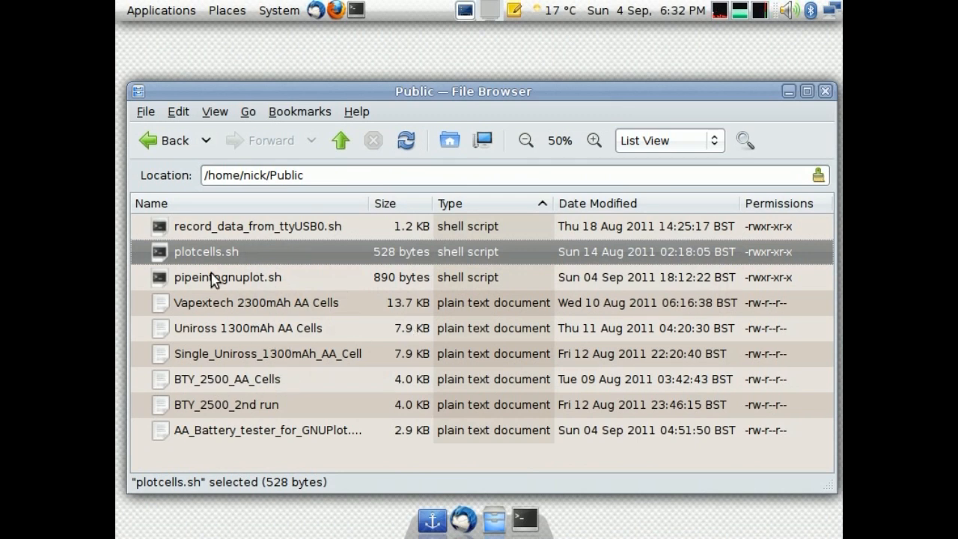
{"action": "mouse_move", "coordinate": [228, 228]}
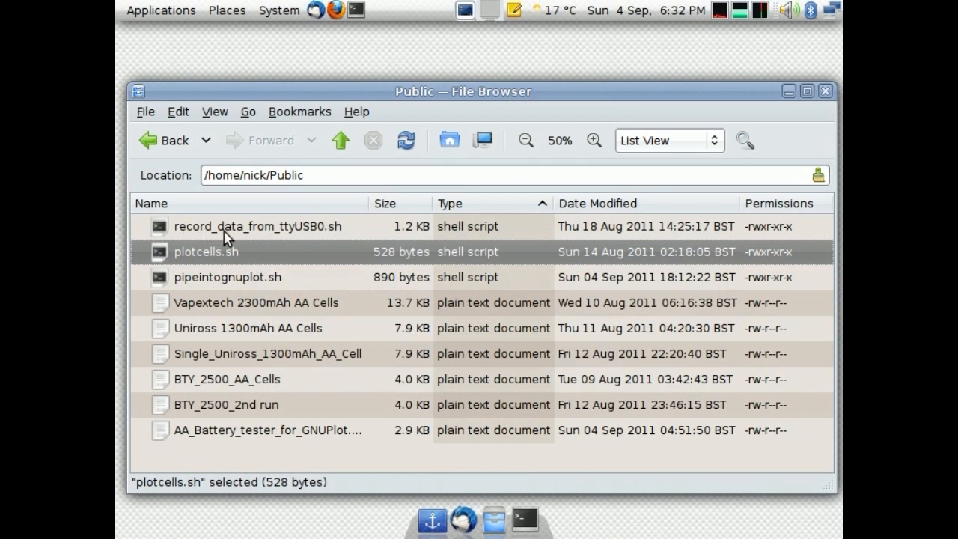
{"action": "mouse_move", "coordinate": [348, 234]}
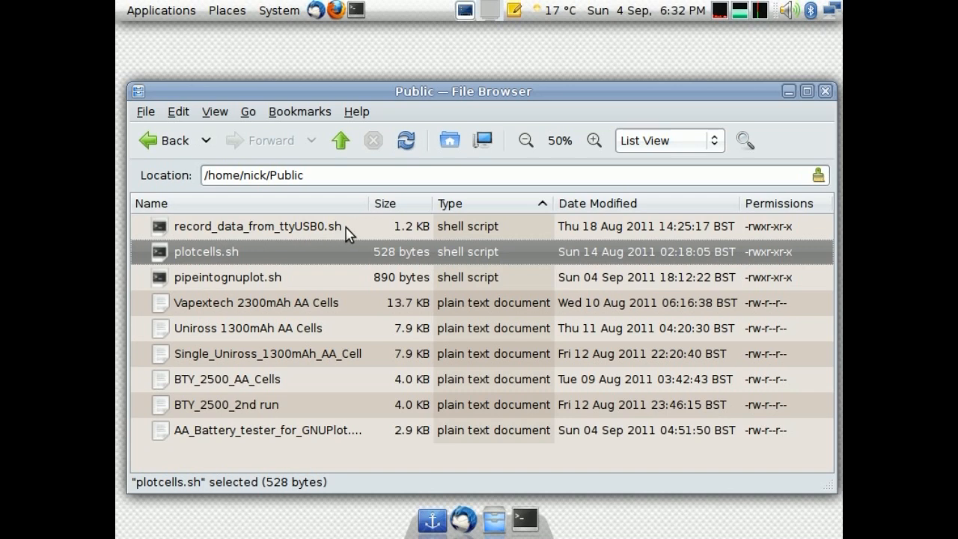
{"action": "left_click", "coordinate": [257, 226]}
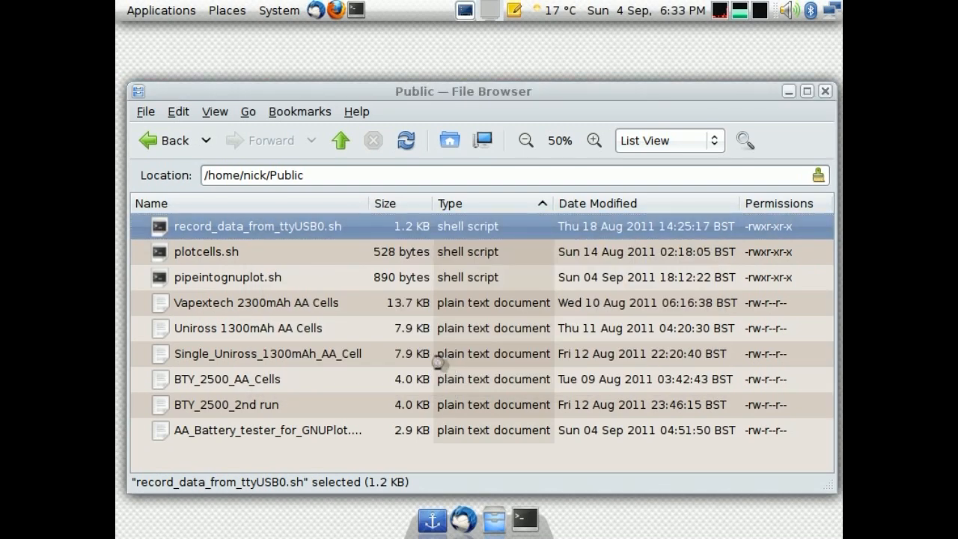
Reopen record_data_from_ttyUSB0.sh, scroll it, close gedit, and open a terminal in Public.
{"action": "double_click", "coordinate": [258, 226]}
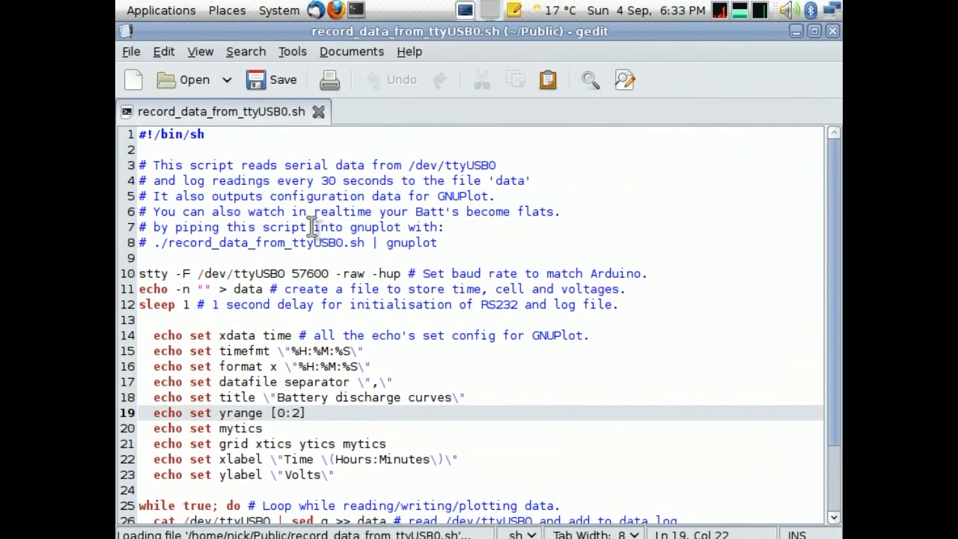
{"action": "scroll", "scroll_direction": "down", "scroll_amount": 3}
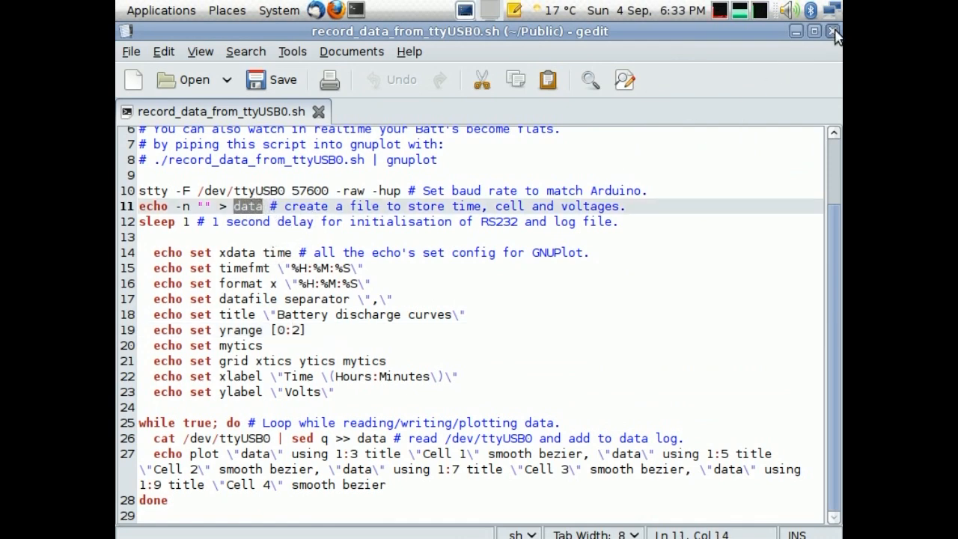
{"action": "left_click", "coordinate": [829, 30]}
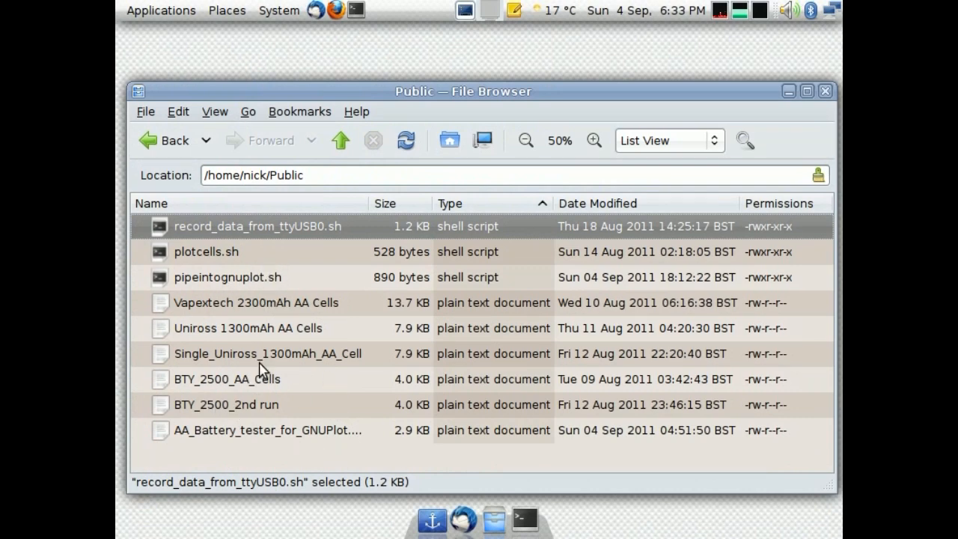
{"action": "double_click", "coordinate": [268, 353]}
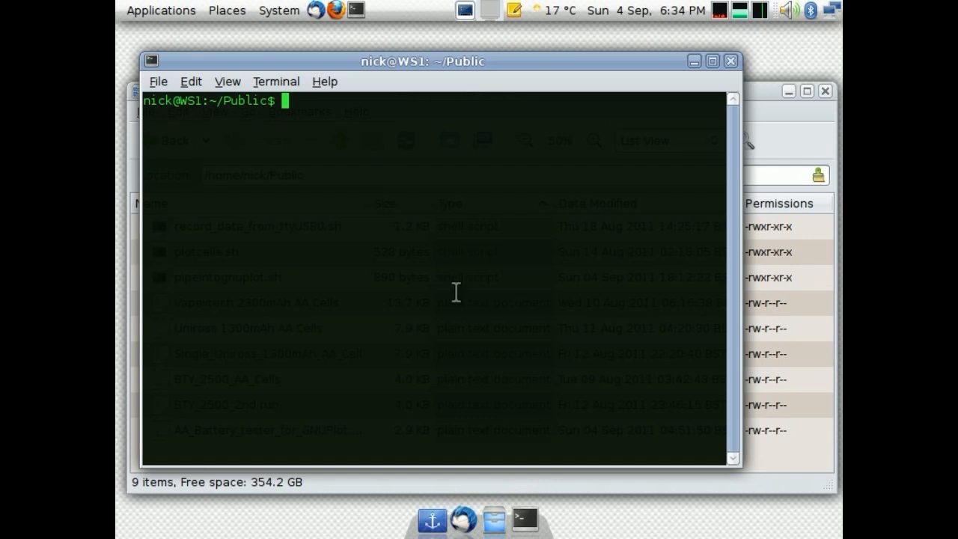
Plot the 'Vapextech 2300mAh AA Cells' log with ./plotcells.sh and close that plot.
{"action": "type", "text": "./"}
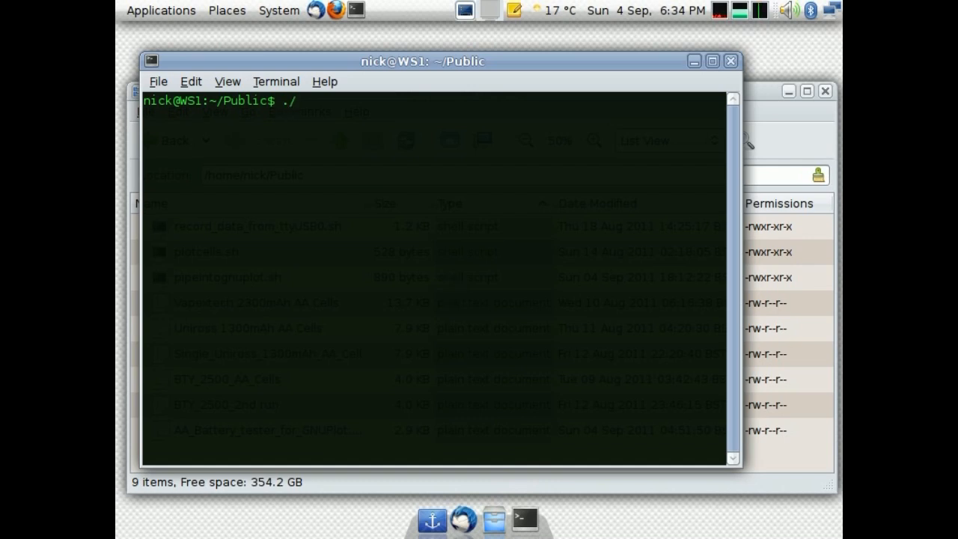
{"action": "type", "text": "plotcells.sh"}
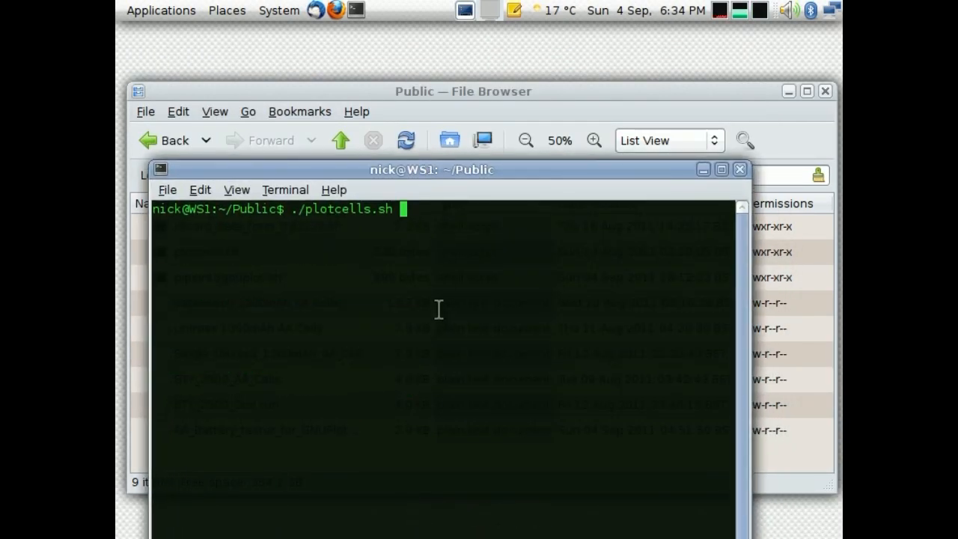
{"action": "type", "text": "Vapextech\\ 2300mAh\\ AA\\ Cells"}
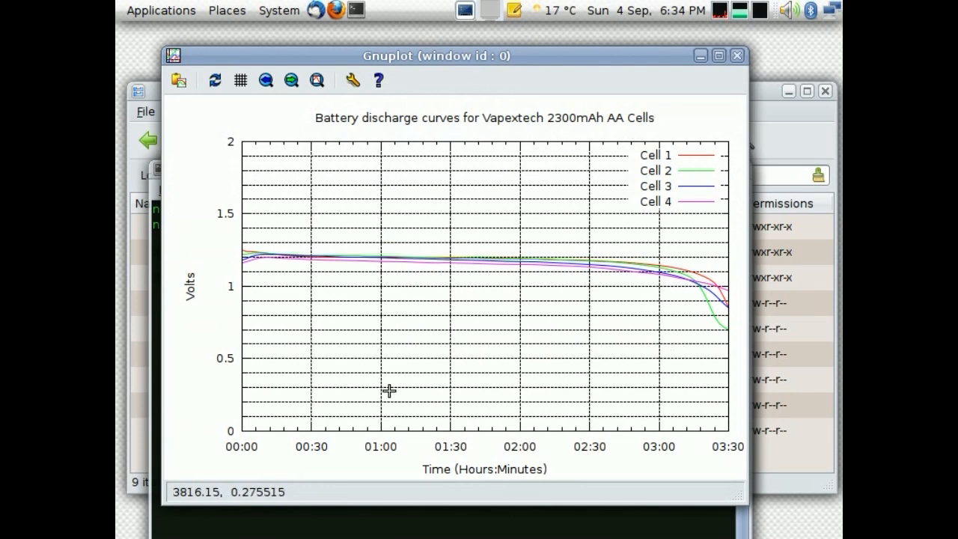
{"action": "mouse_move", "coordinate": [372, 38]}
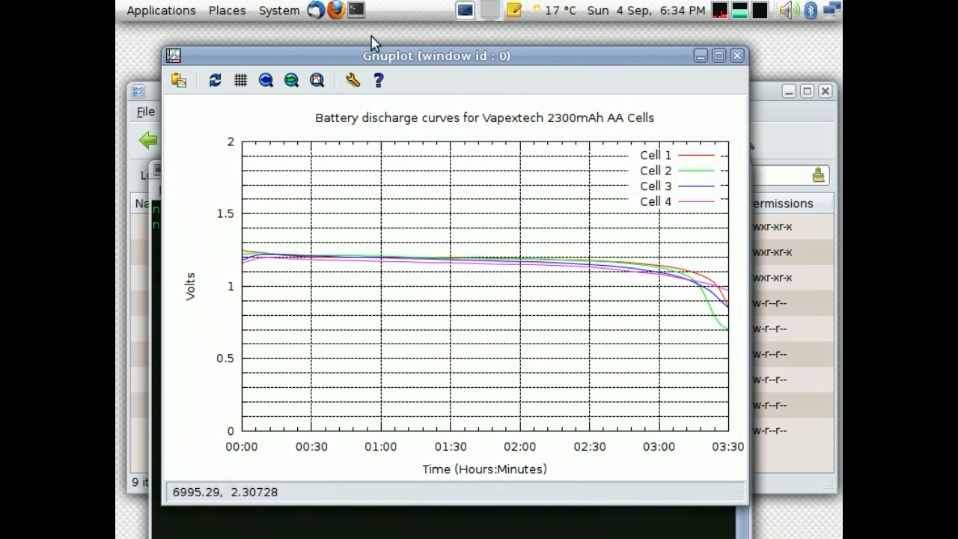
{"action": "left_click", "coordinate": [736, 55]}
{"action": "type", "text": "./plotcells.sh"}
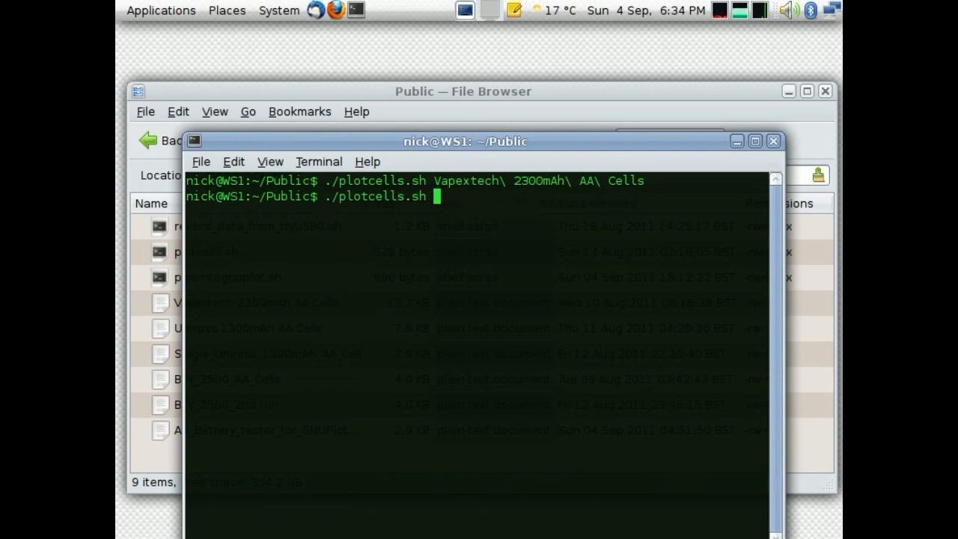
Plot the BTY_2500_AA_Cells discharge curves with plotcells.sh, inspect them, and close the graph.
{"action": "type", "text": "Bt"}
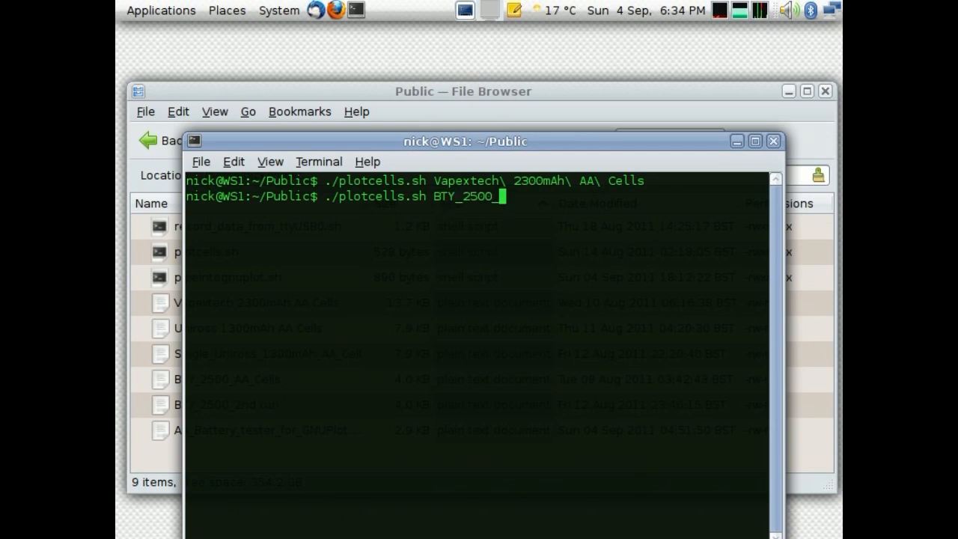
{"action": "left_click_drag", "start_coordinate": [464, 140], "coordinate": [552, 170]}
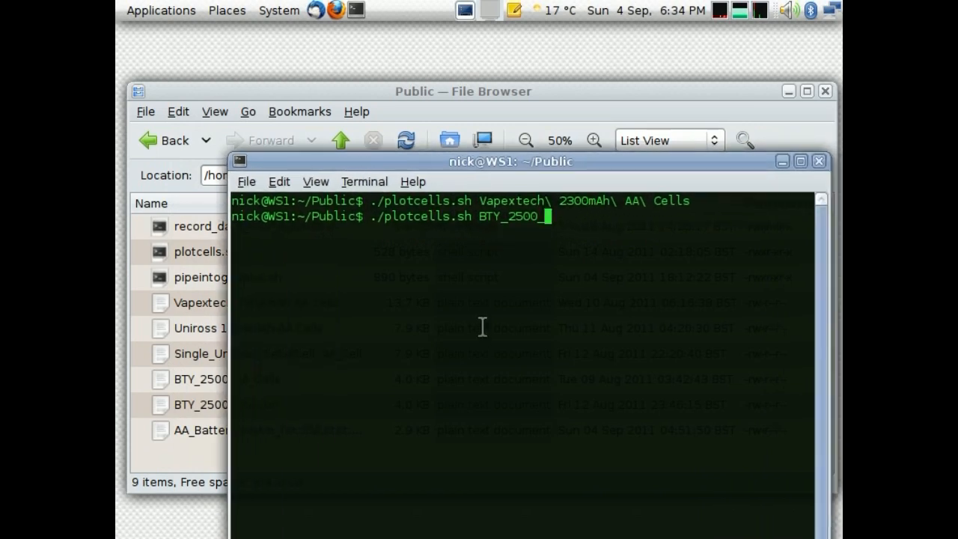
{"action": "type", "text": "_AA_Cells"}
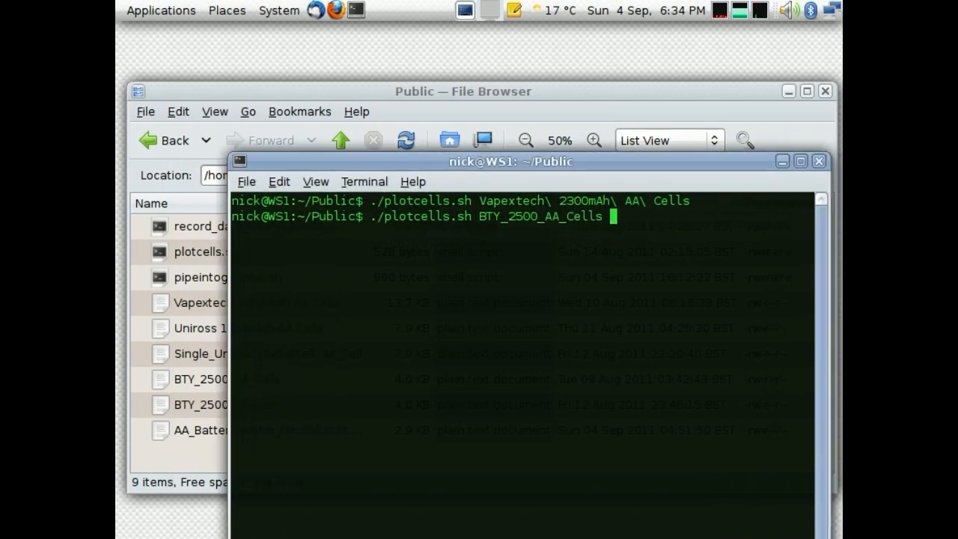
{"action": "key", "text": "Return"}
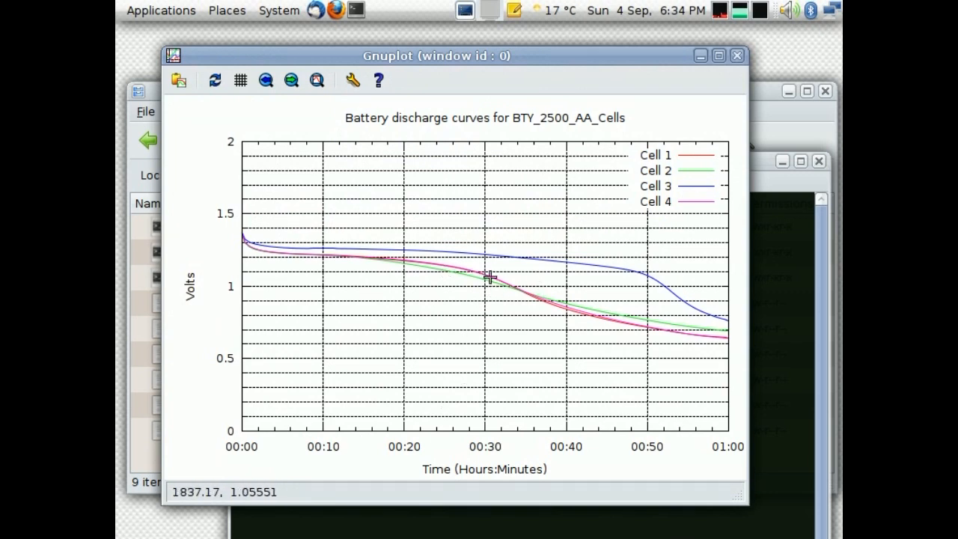
{"action": "mouse_move", "coordinate": [350, 252]}
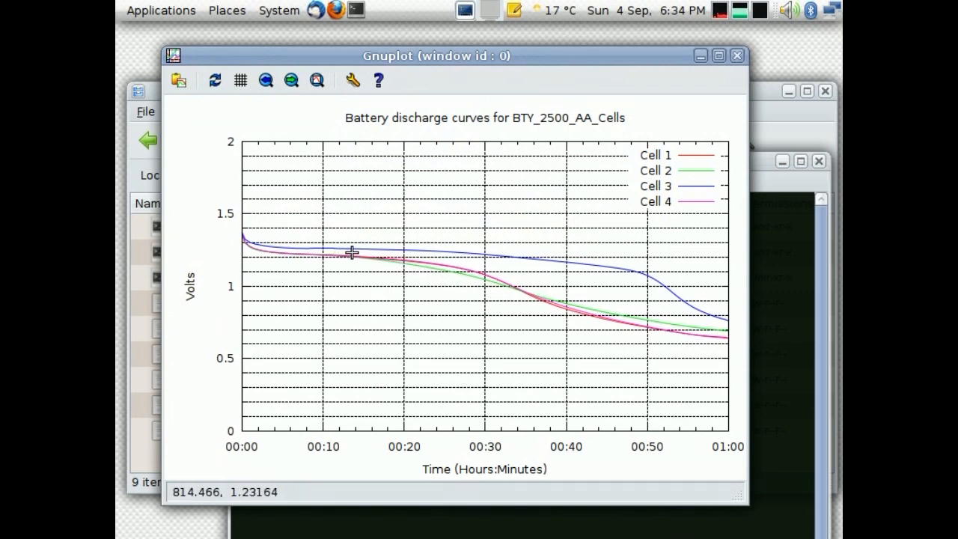
{"action": "mouse_move", "coordinate": [367, 258]}
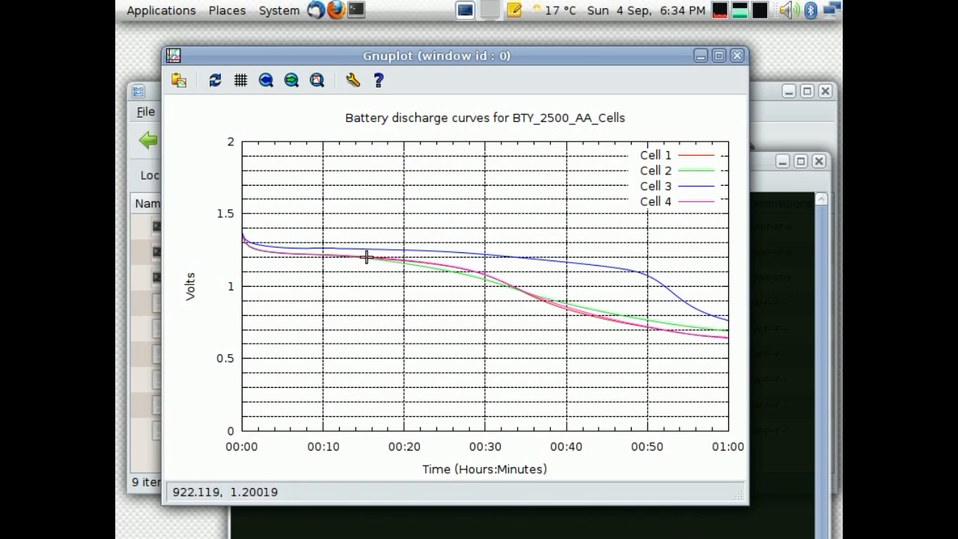
{"action": "mouse_move", "coordinate": [369, 259]}
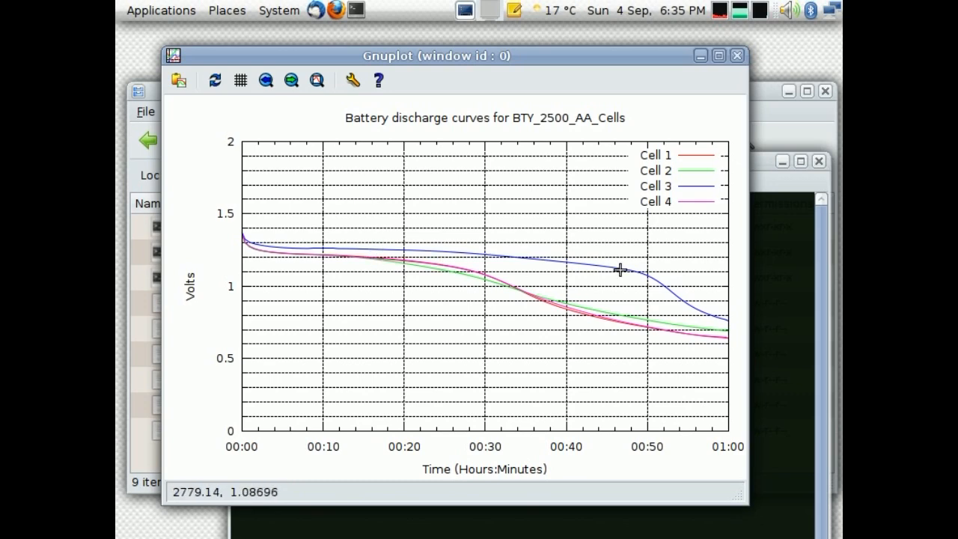
{"action": "left_click", "coordinate": [734, 56]}
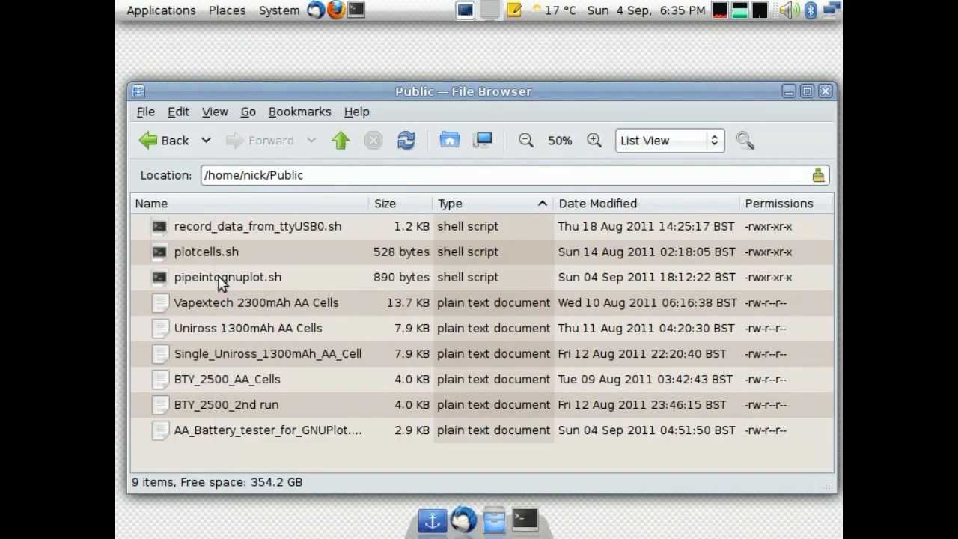
{"action": "mouse_move", "coordinate": [213, 288]}
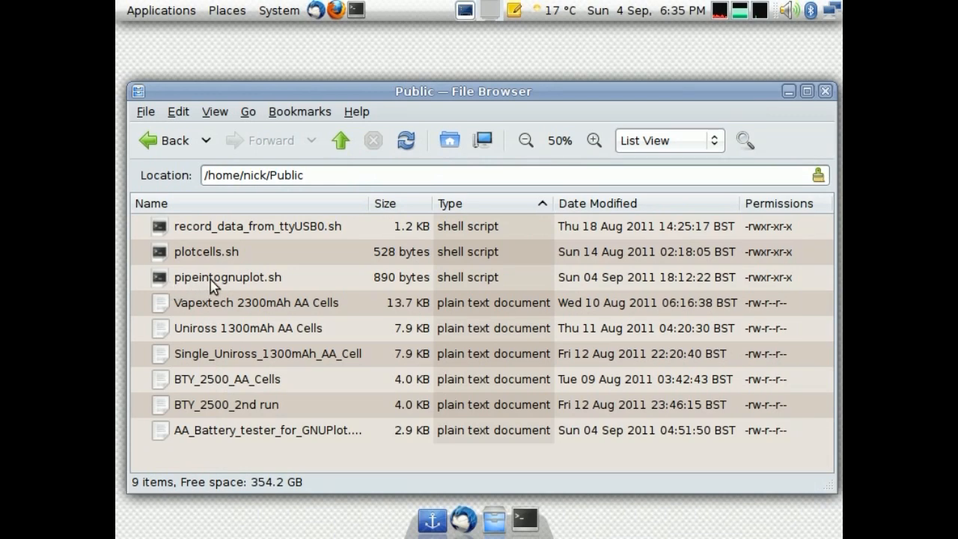
{"action": "left_click", "coordinate": [227, 278]}
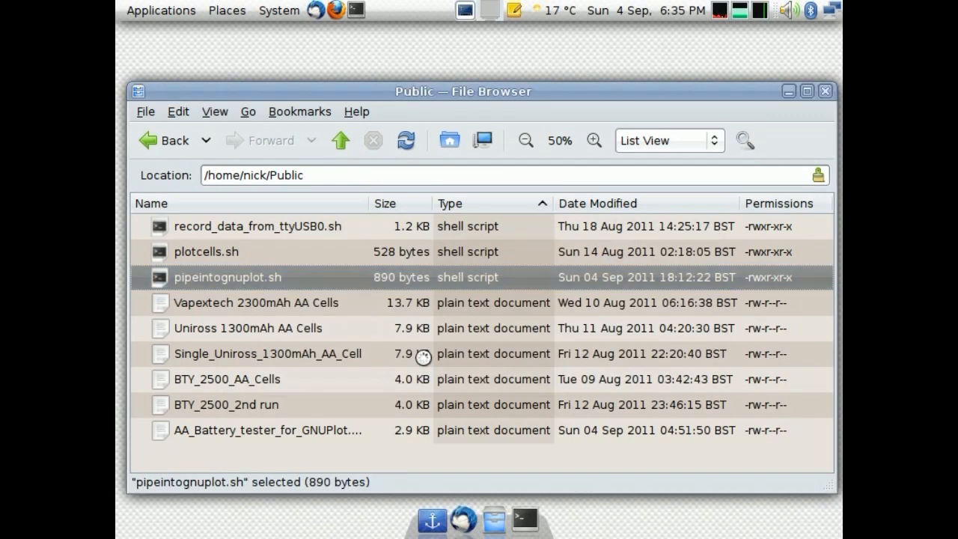
{"action": "double_click", "coordinate": [227, 277]}
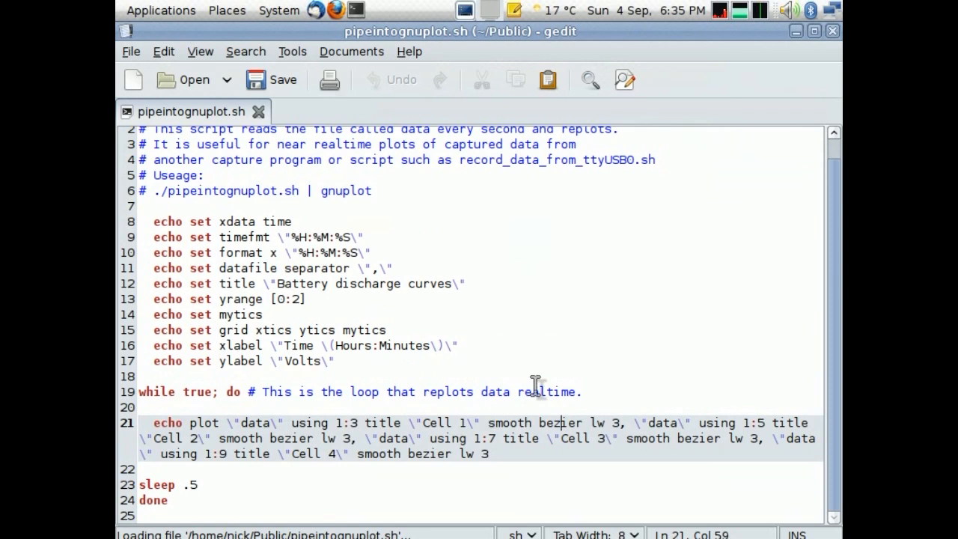
{"action": "mouse_move", "coordinate": [425, 239]}
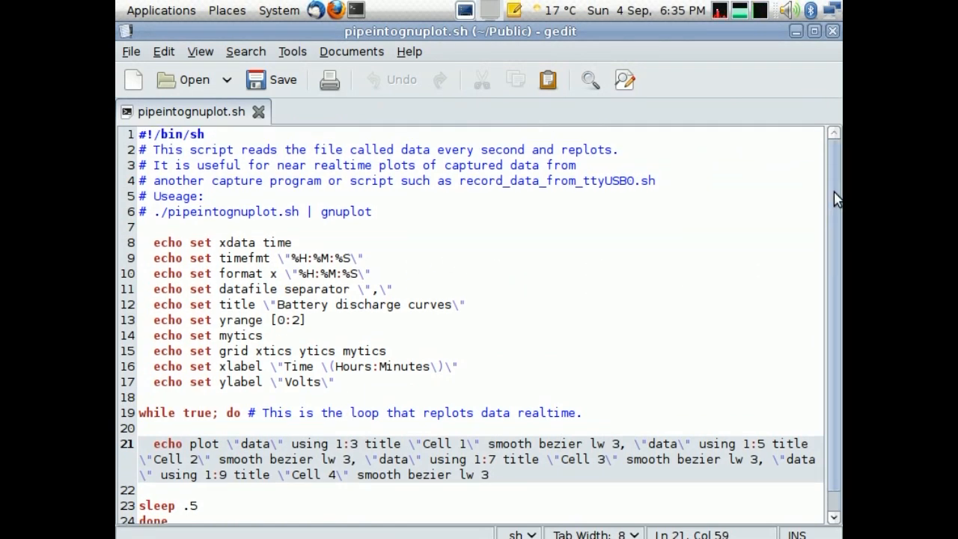
{"action": "mouse_move", "coordinate": [608, 314]}
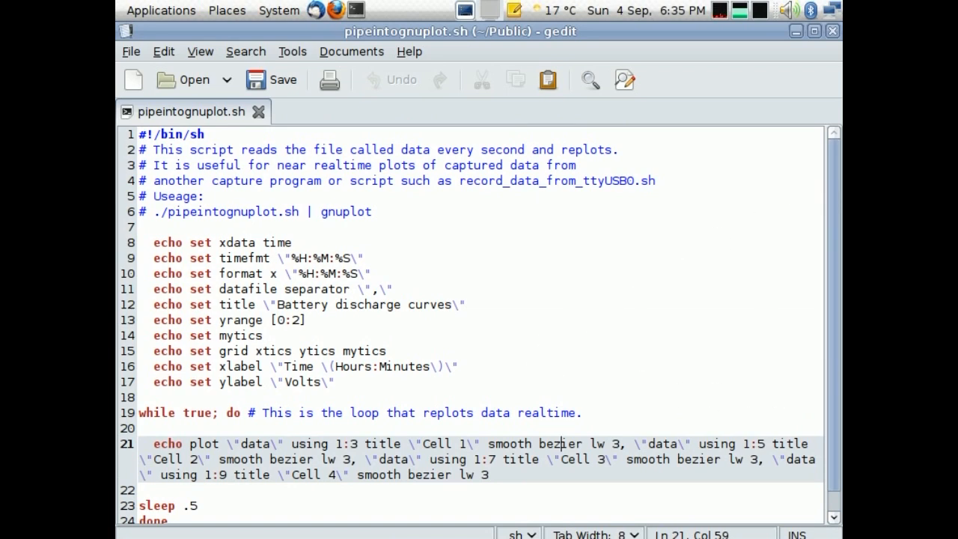
{"action": "scroll", "scroll_direction": "down", "scroll_amount": 3}
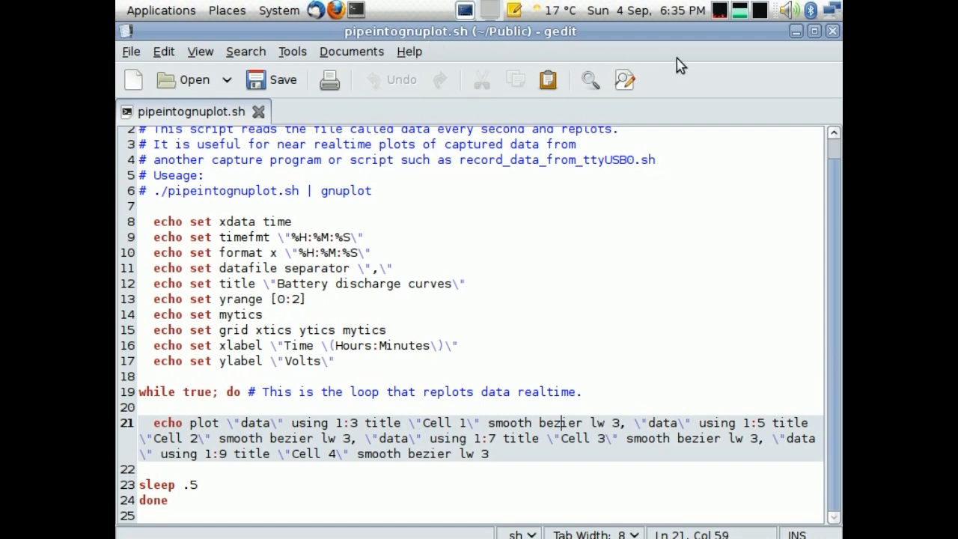
{"action": "mouse_move", "coordinate": [772, 102]}
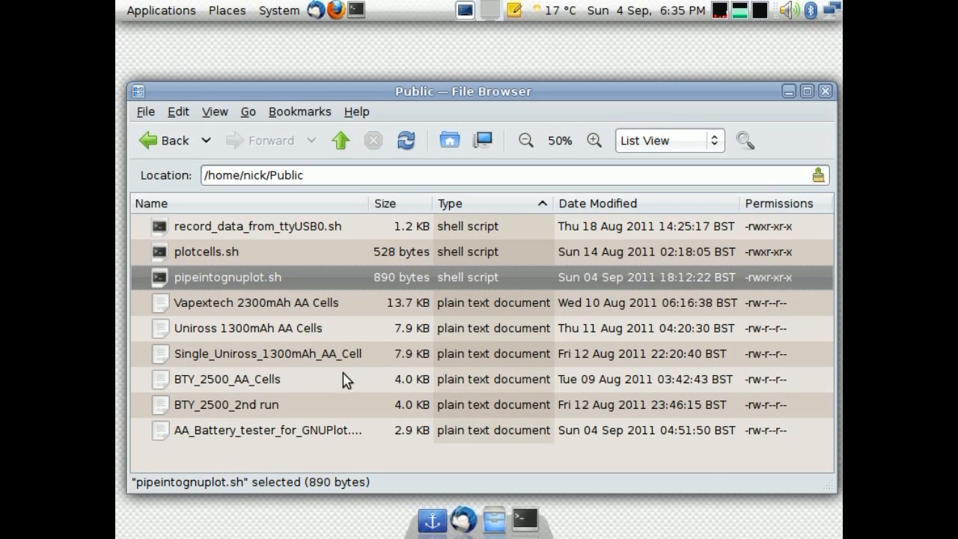
{"action": "mouse_move", "coordinate": [246, 265]}
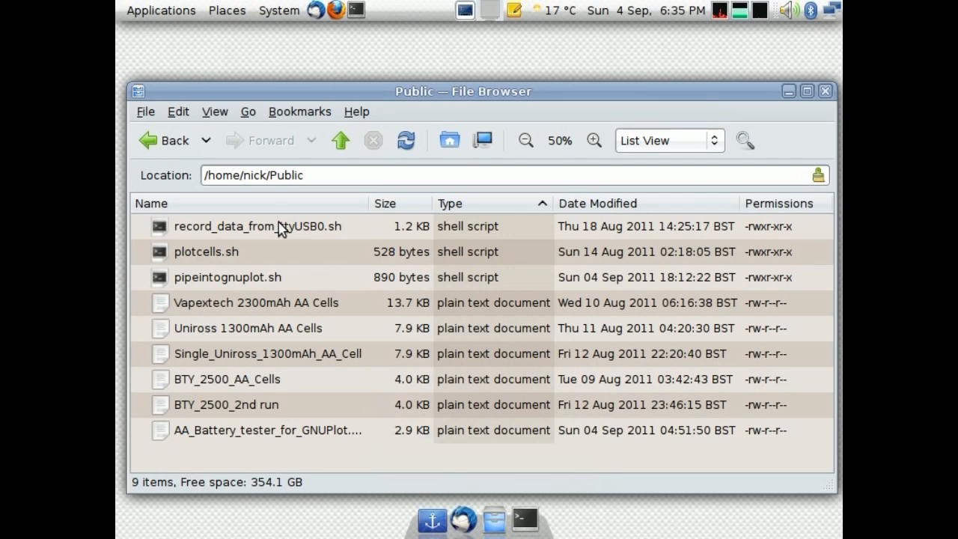
{"action": "mouse_move", "coordinate": [524, 509]}
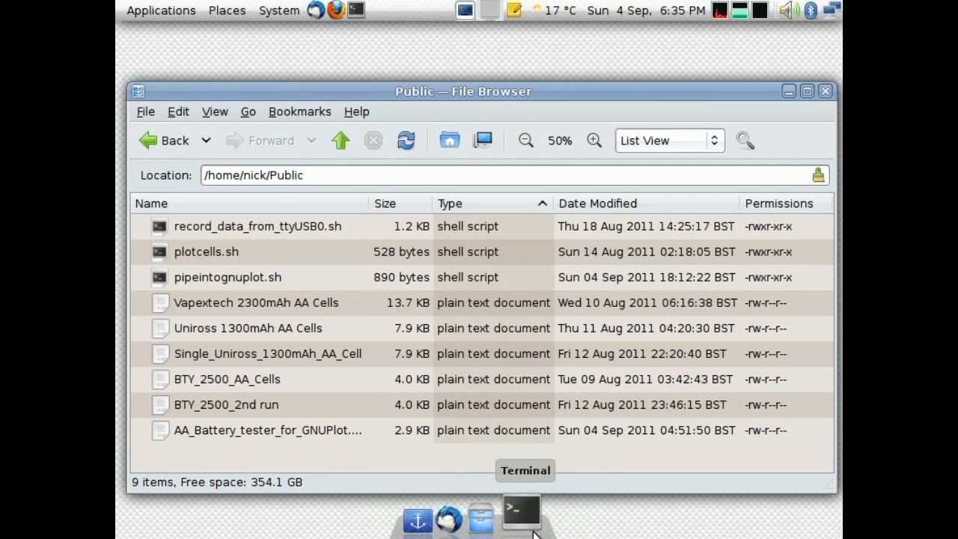
In a terminal, pipe ./record_data_from_ttyUSB0.sh into gnuplot to plot live cell voltages.
{"action": "left_click", "coordinate": [522, 528]}
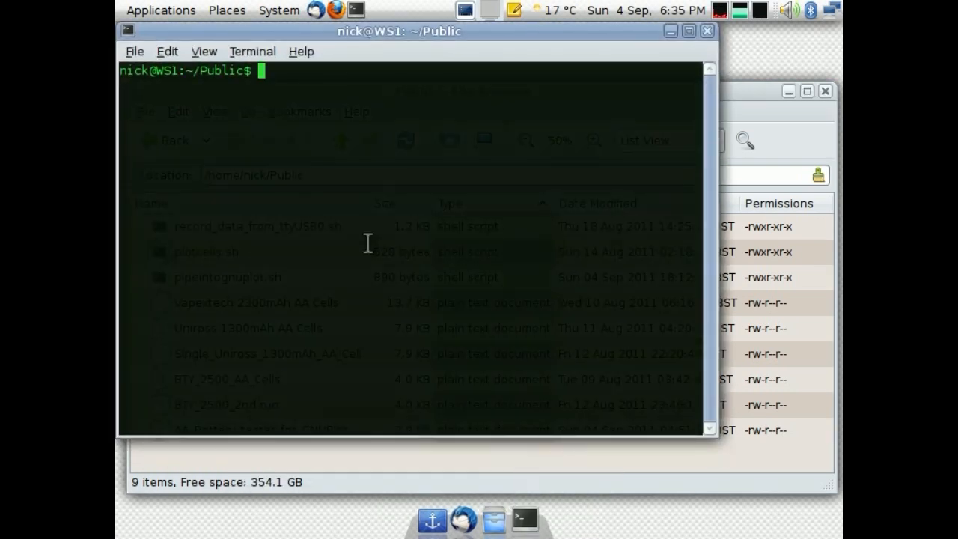
{"action": "type", "text": "./record_data_from_ttyUSB0.sh |"}
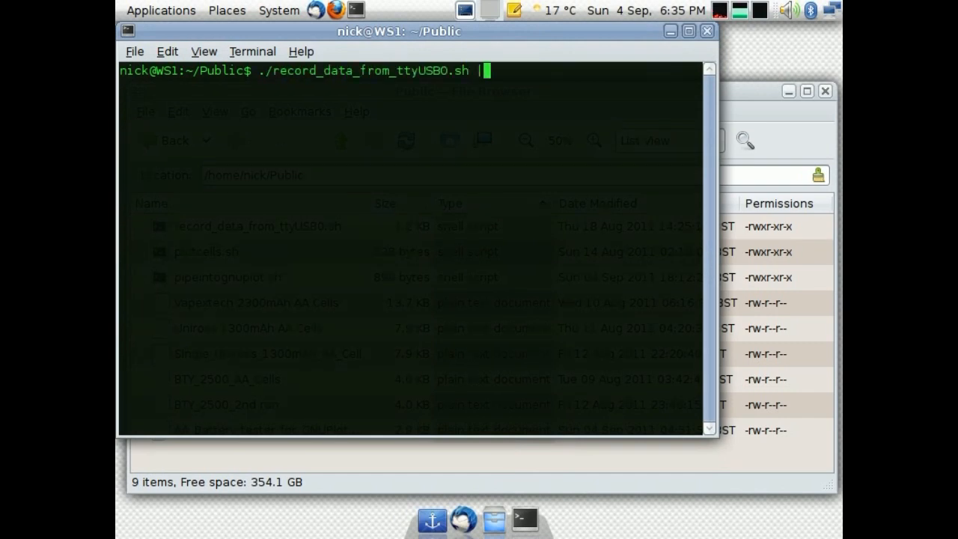
{"action": "type", "text": "gn"}
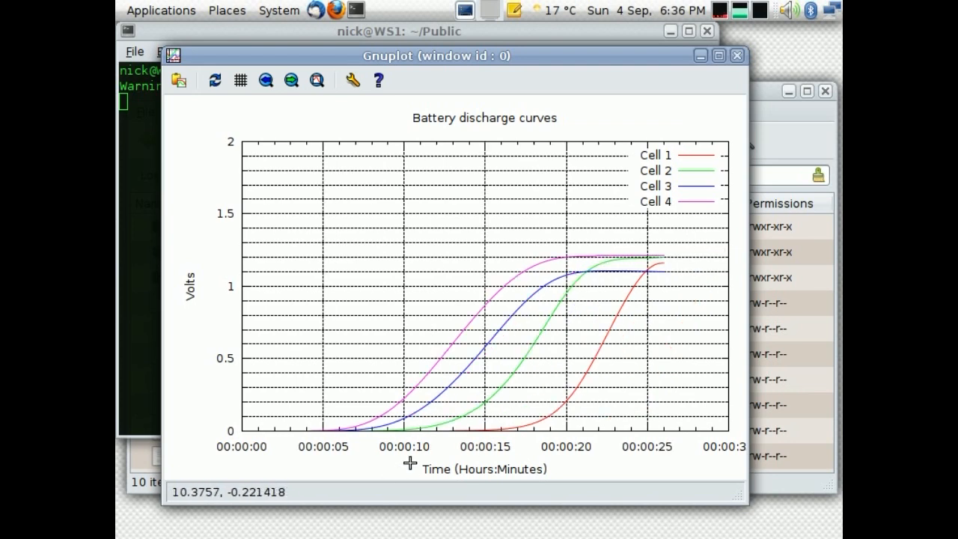
{"action": "mouse_move", "coordinate": [679, 338]}
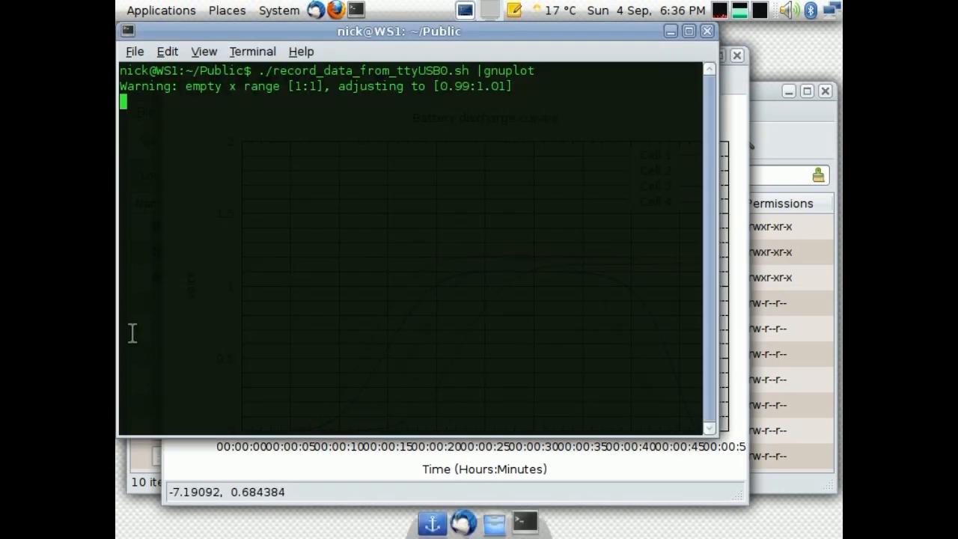
Stop recording with Ctrl+C, close the live plot, and open the recorded data file.
{"action": "key", "text": "ctrl+c"}
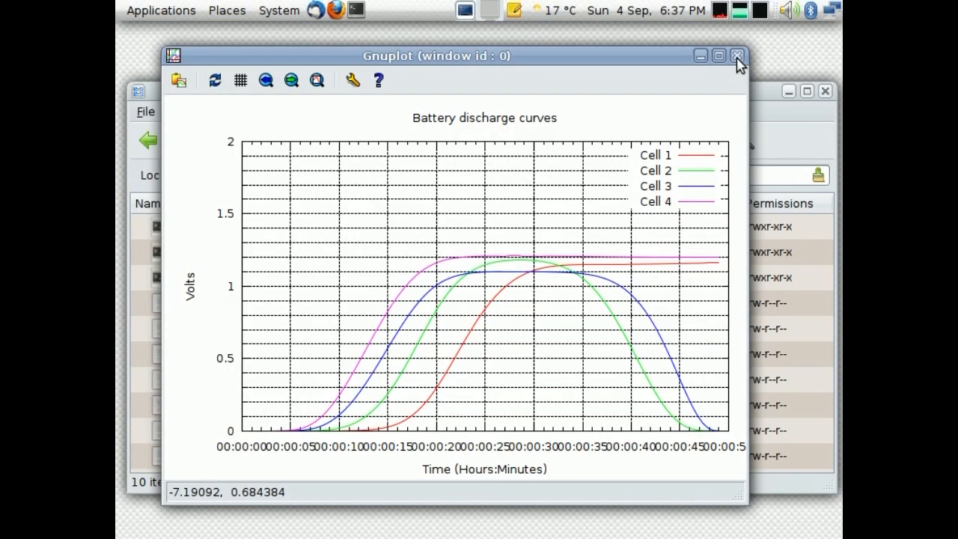
{"action": "left_click", "coordinate": [734, 54]}
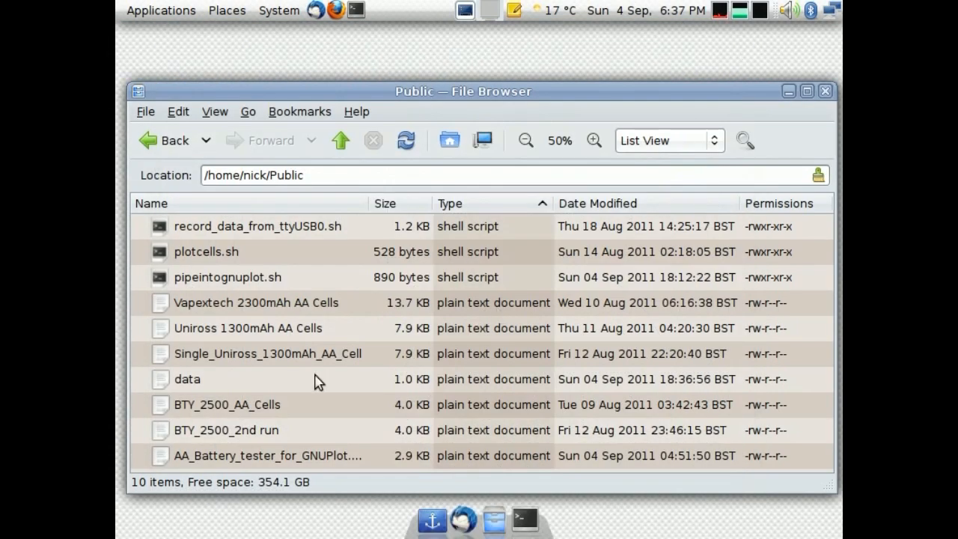
{"action": "double_click", "coordinate": [188, 379]}
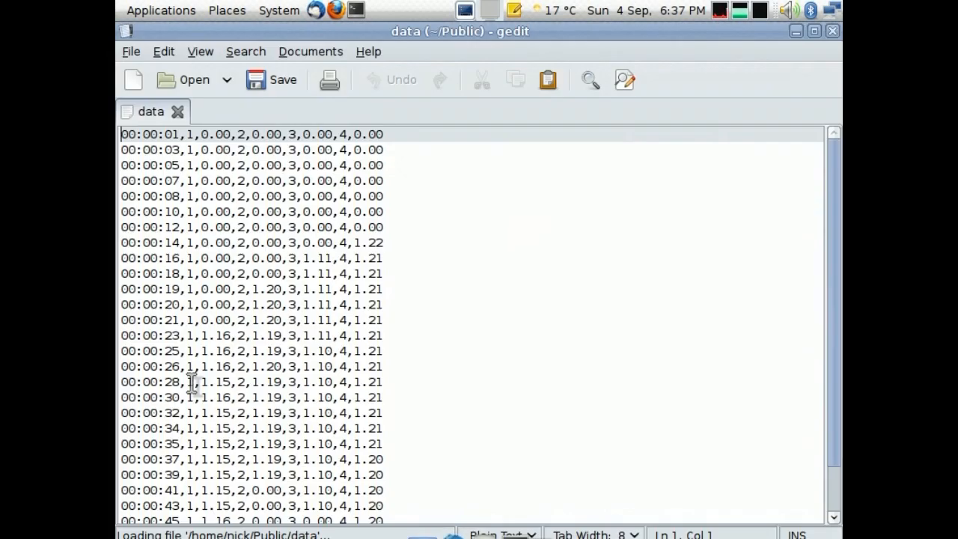